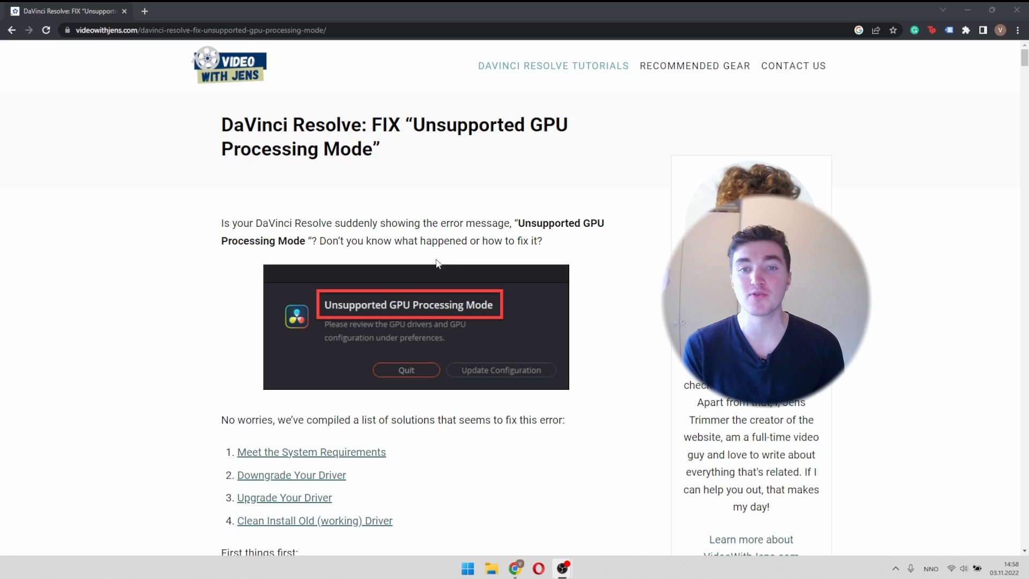
- Reach the article's GPU-requirements section and highlight the 2 GB minimum VRAM figure
scroll("down", 3)
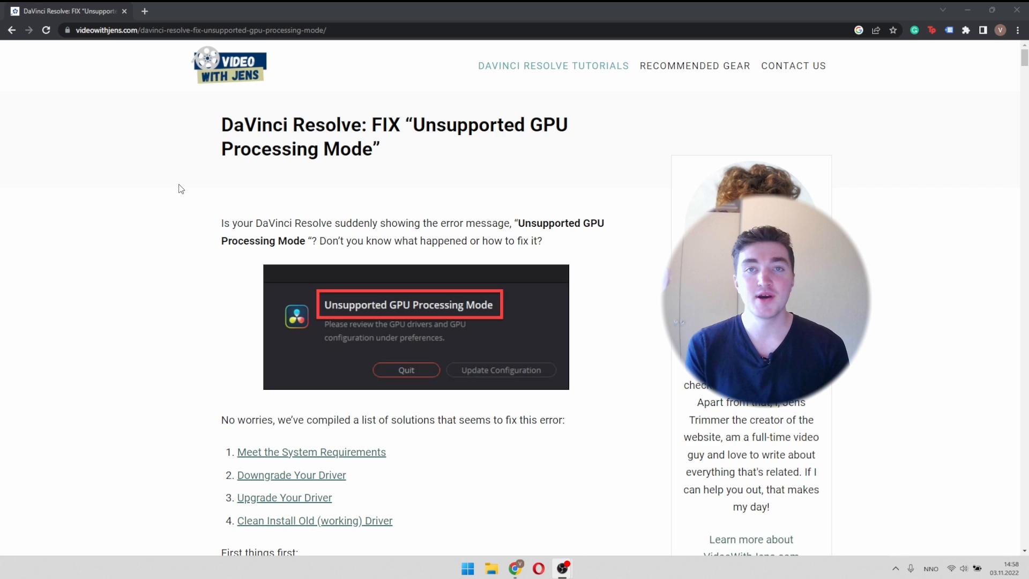
scroll("down", 3)
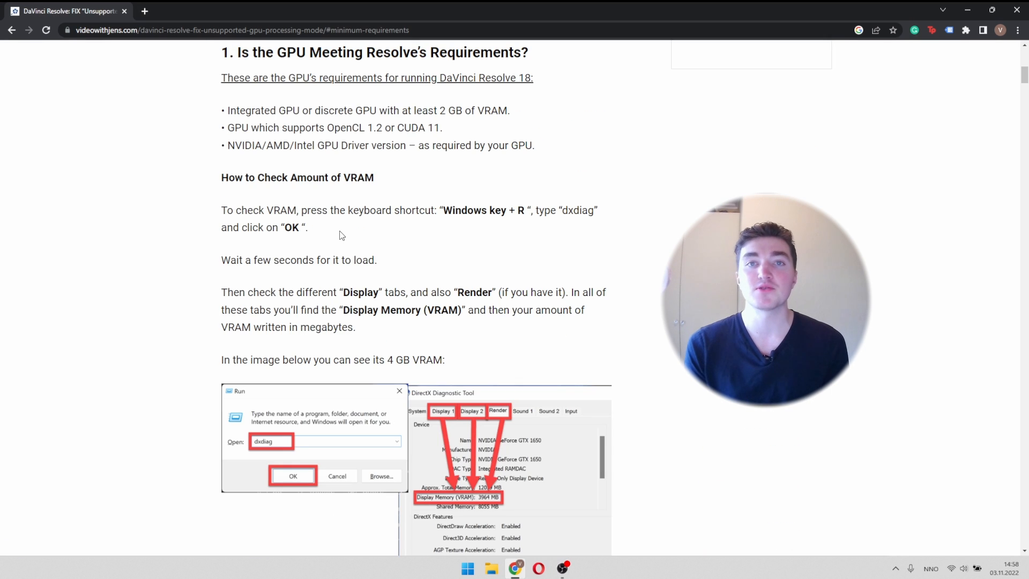
mouse_move(236, 190)
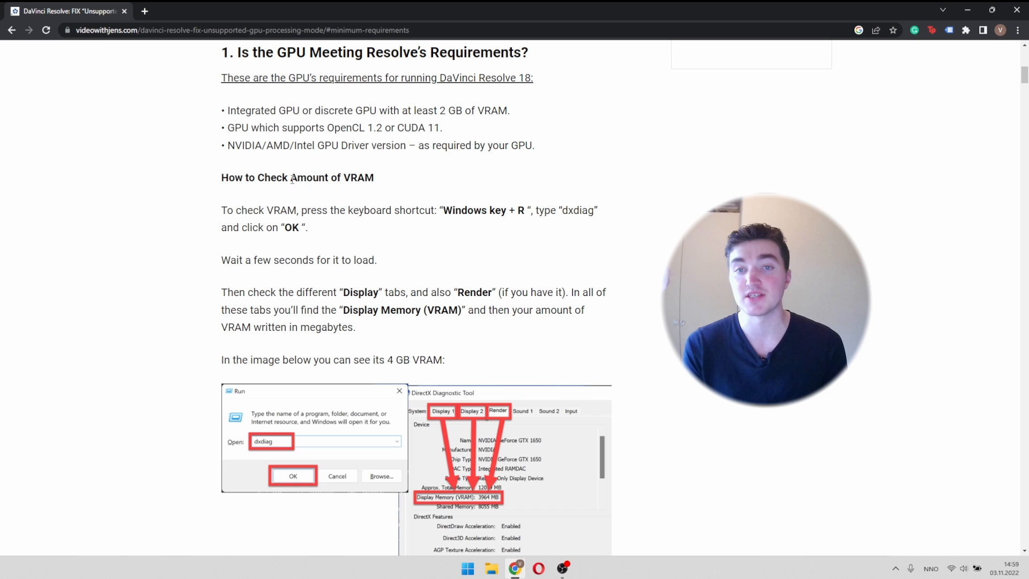
scroll("down", 3)
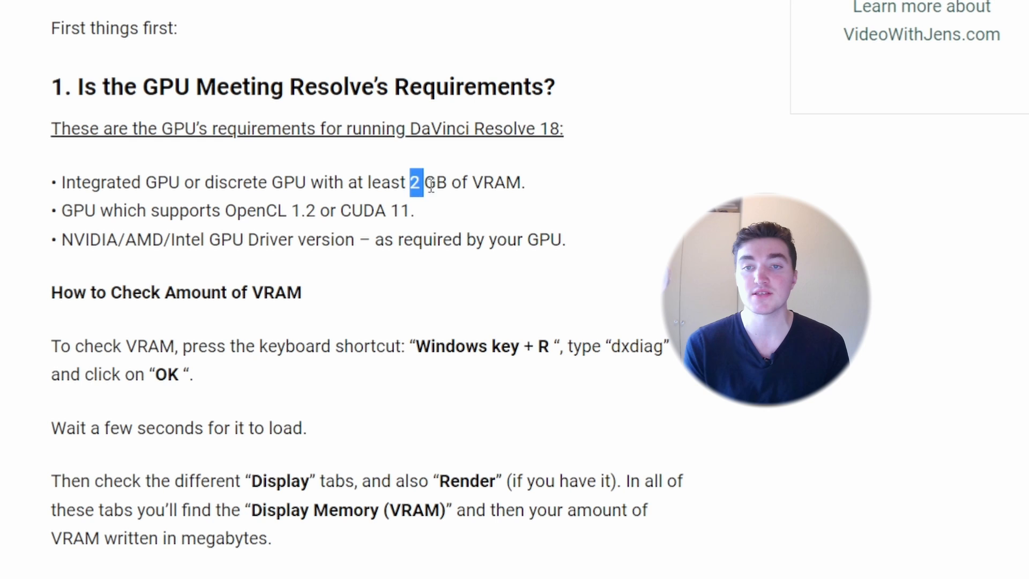
left_click_drag(412, 182, 446, 182)
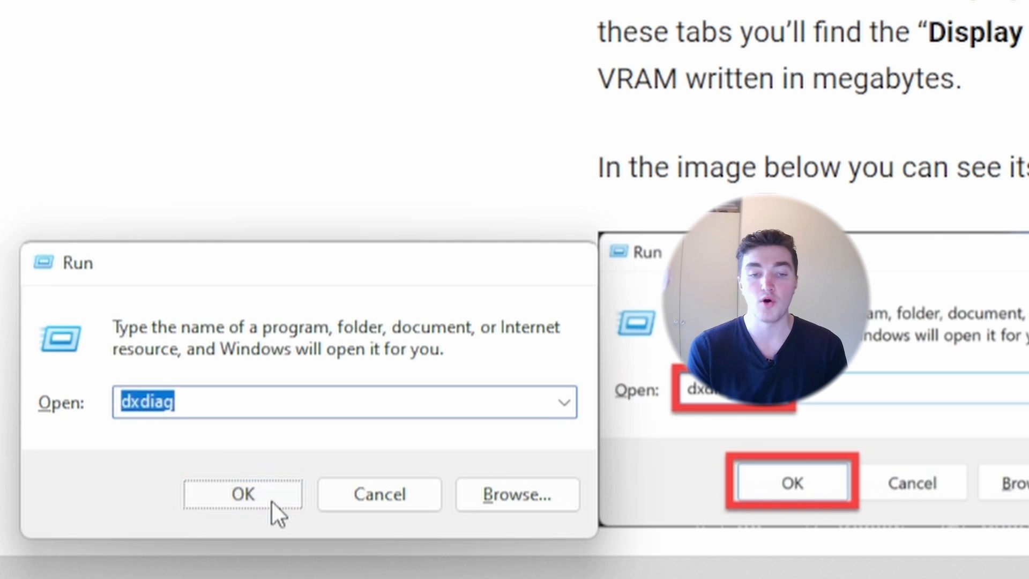
- Run dxdiag and review the Display 1 and Display 2 device pages, showing Intel UHD Graphics 630
left_click(241, 494)
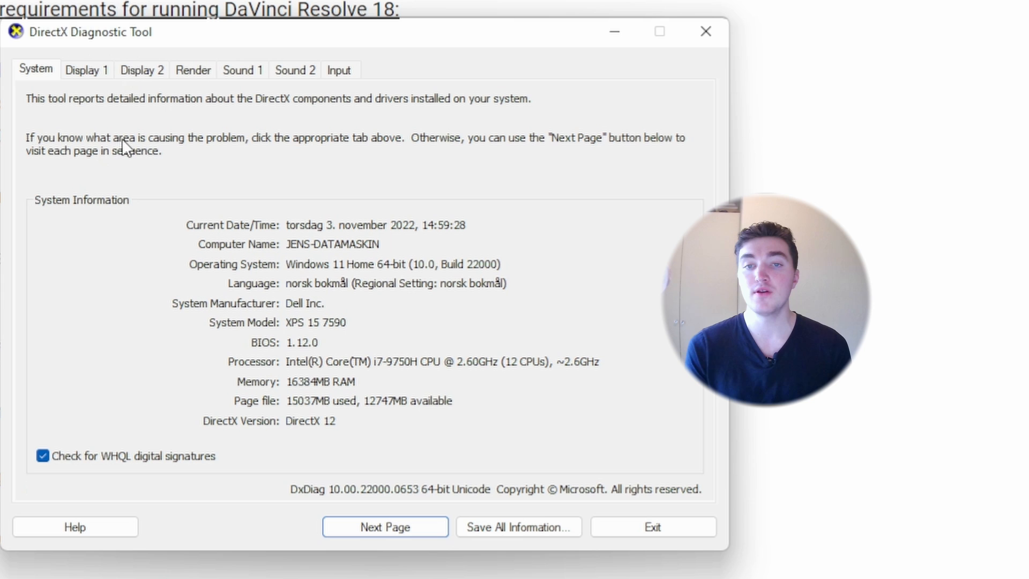
mouse_move(89, 78)
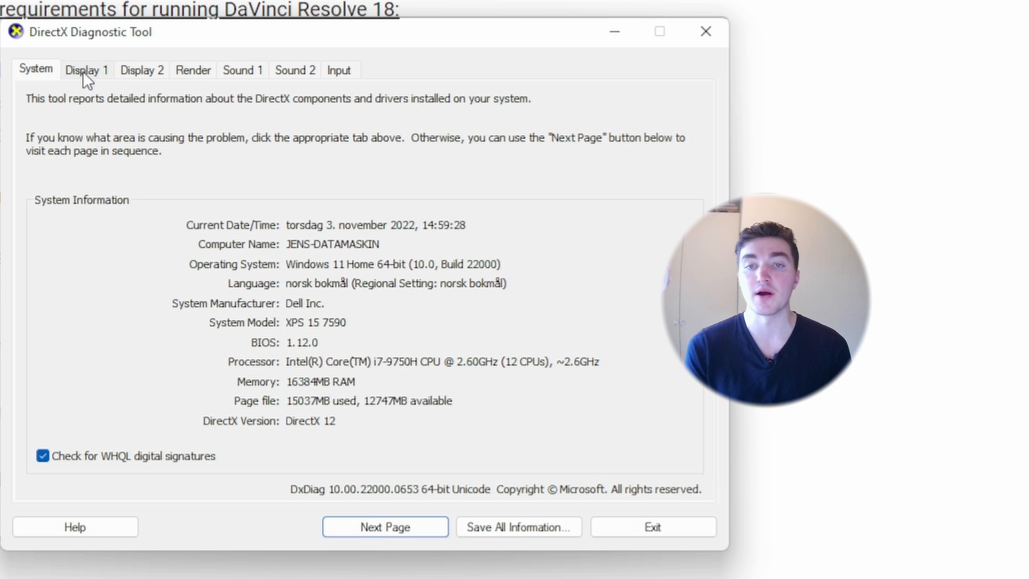
left_click(86, 71)
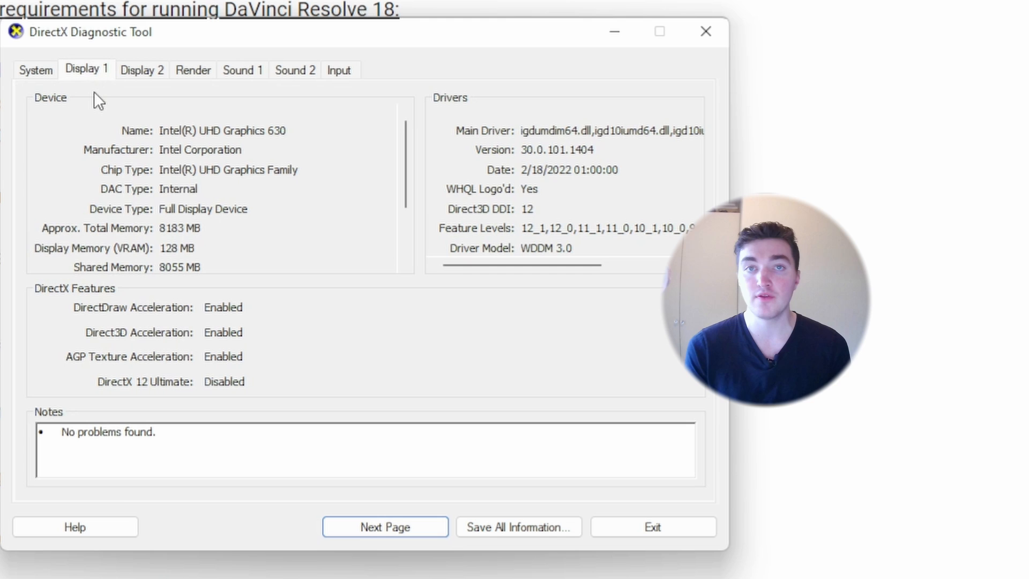
mouse_move(179, 110)
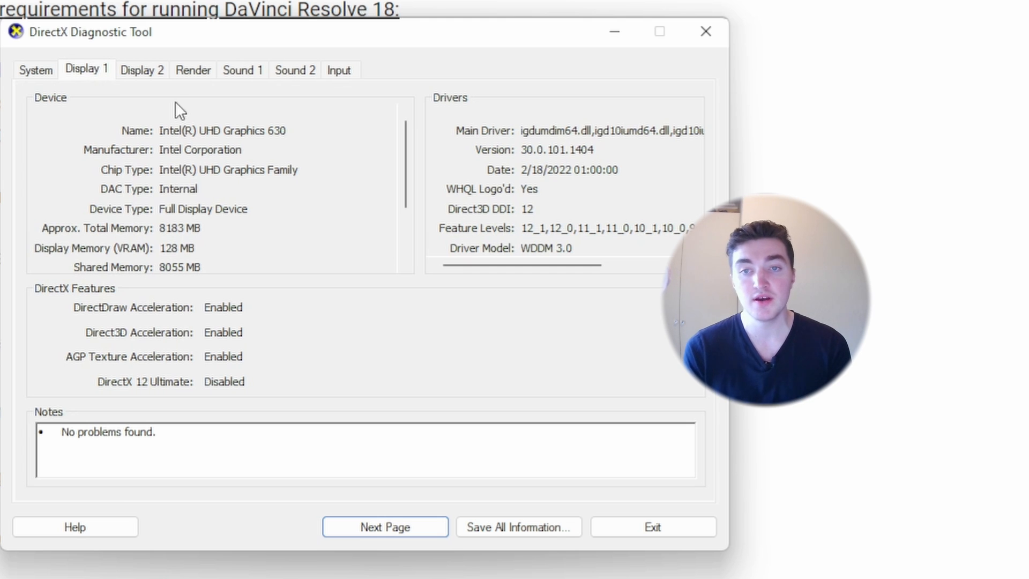
mouse_move(217, 77)
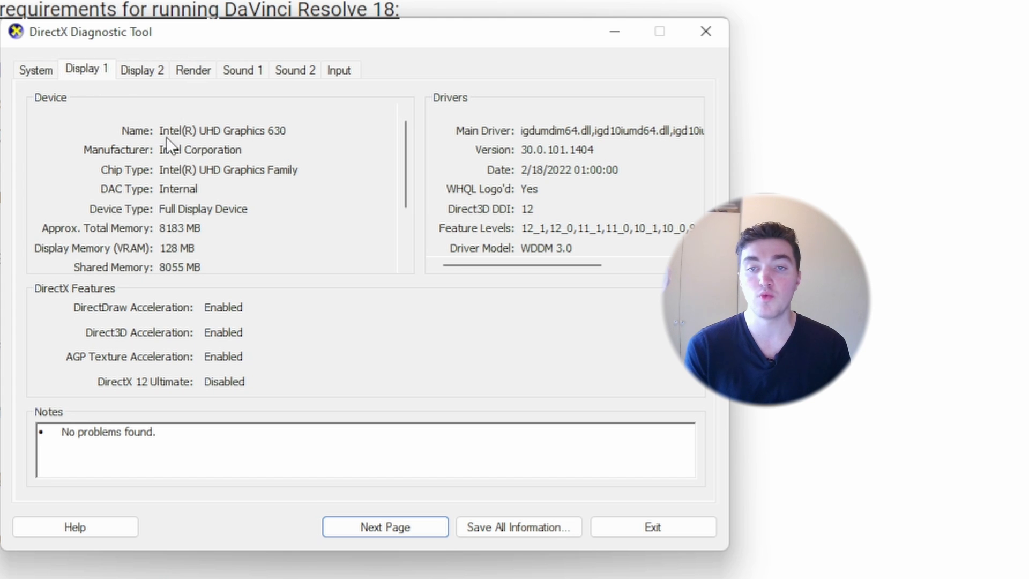
mouse_move(286, 145)
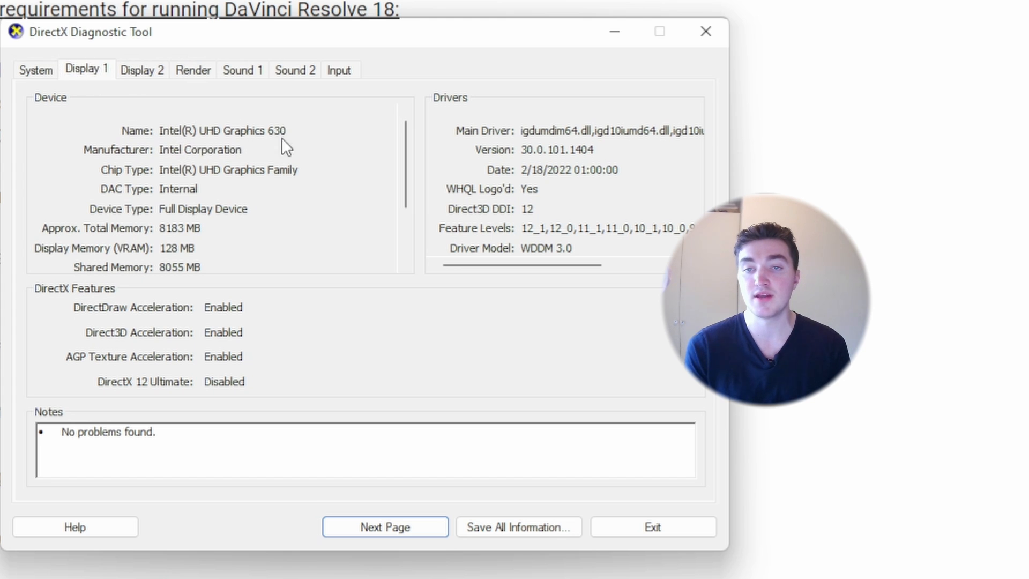
mouse_move(163, 121)
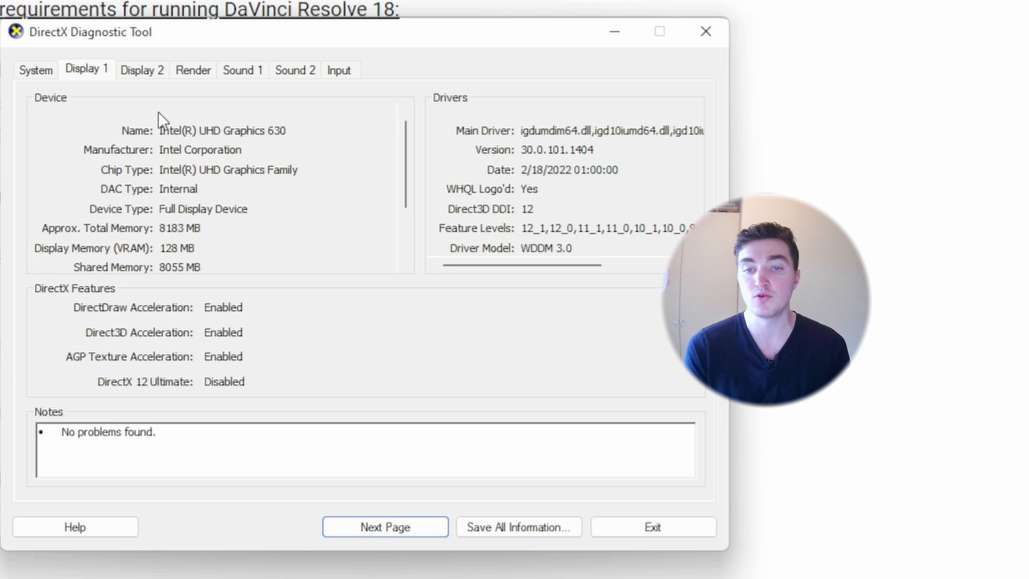
mouse_move(135, 257)
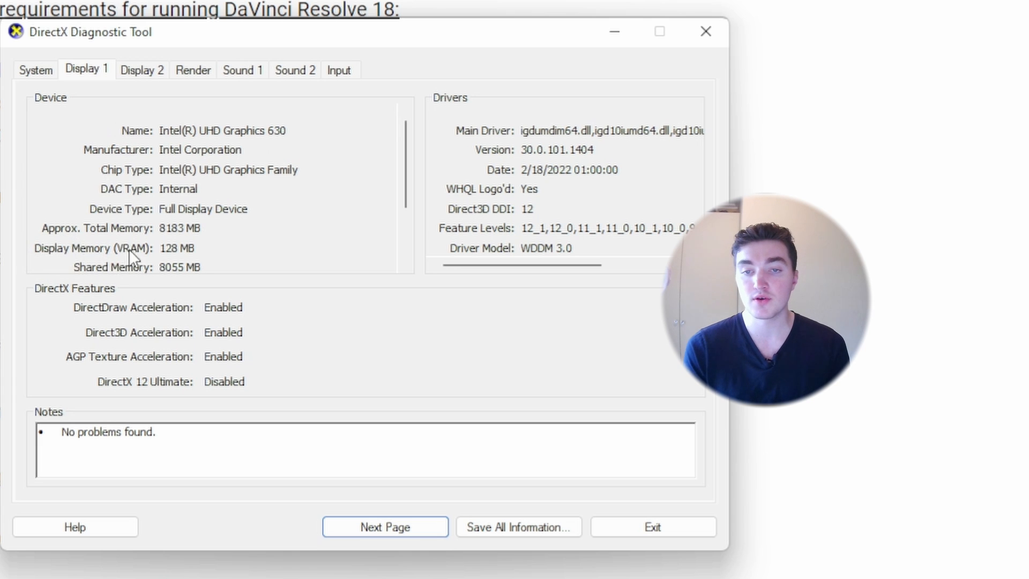
mouse_move(170, 261)
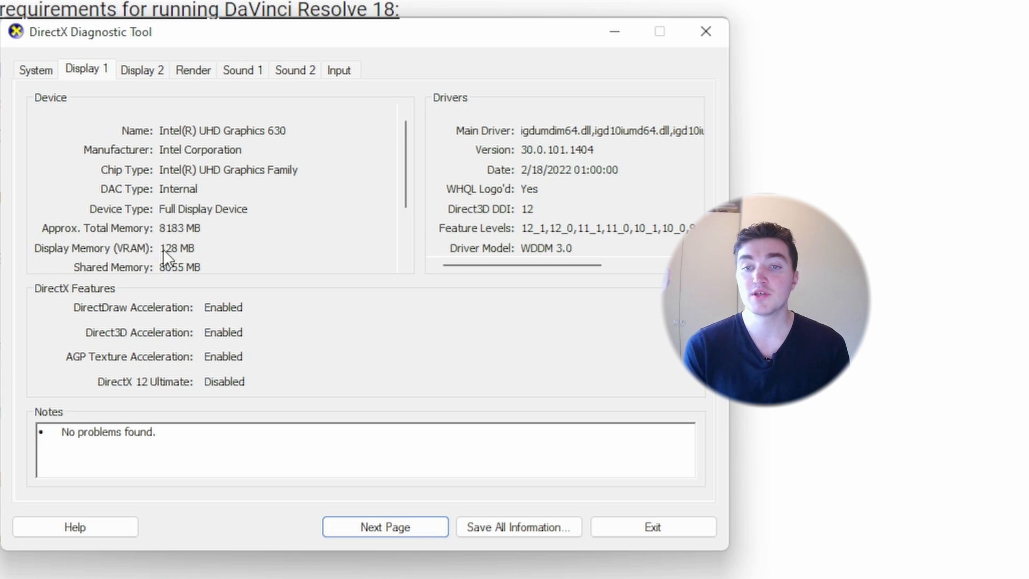
mouse_move(189, 266)
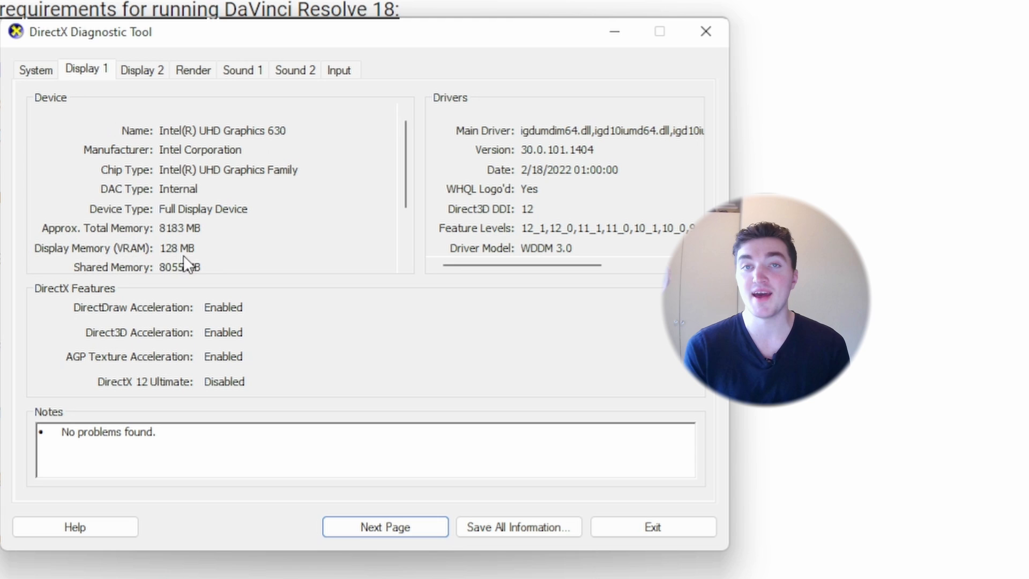
mouse_move(247, 251)
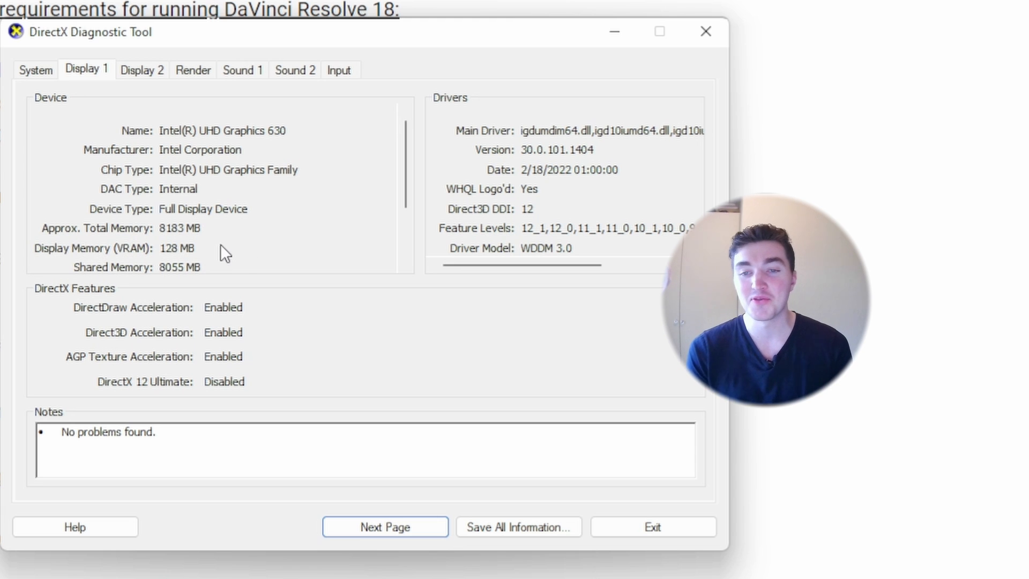
mouse_move(191, 202)
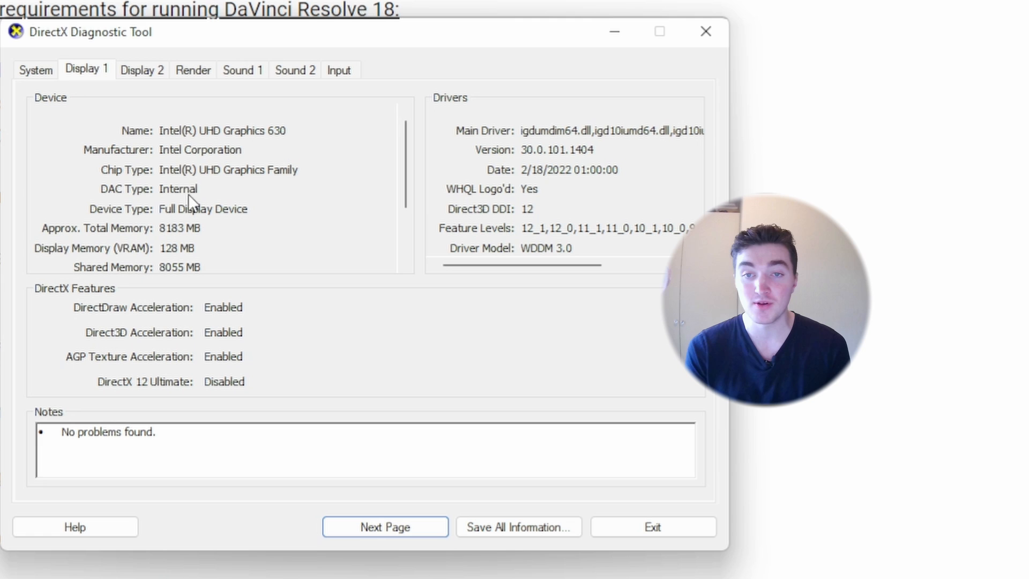
mouse_move(138, 79)
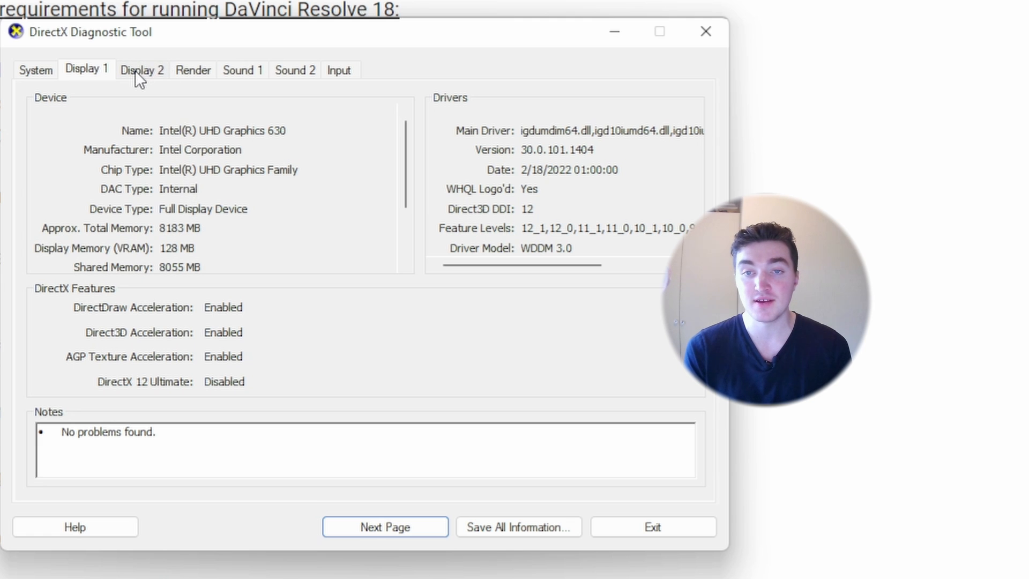
left_click(142, 69)
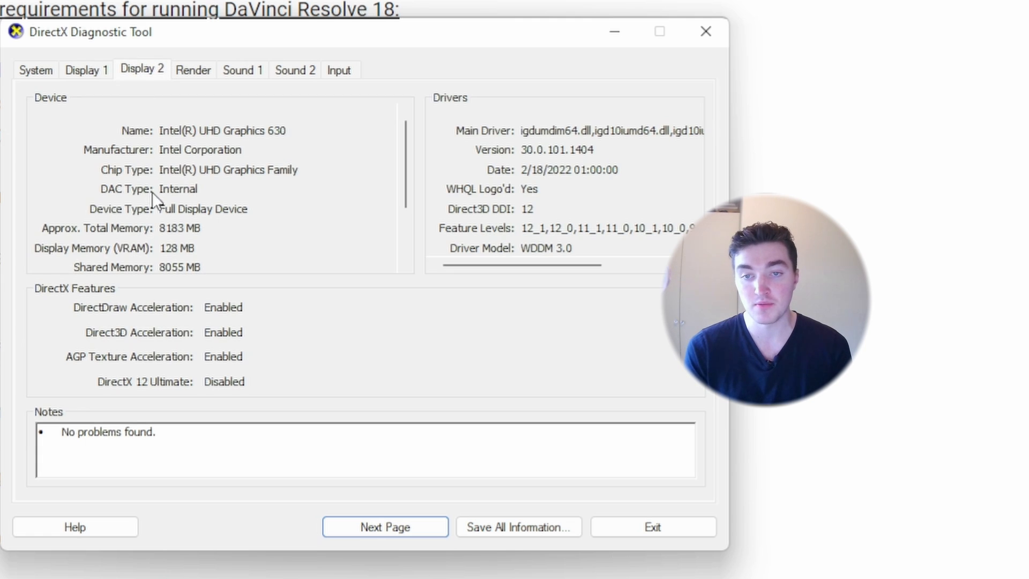
mouse_move(192, 268)
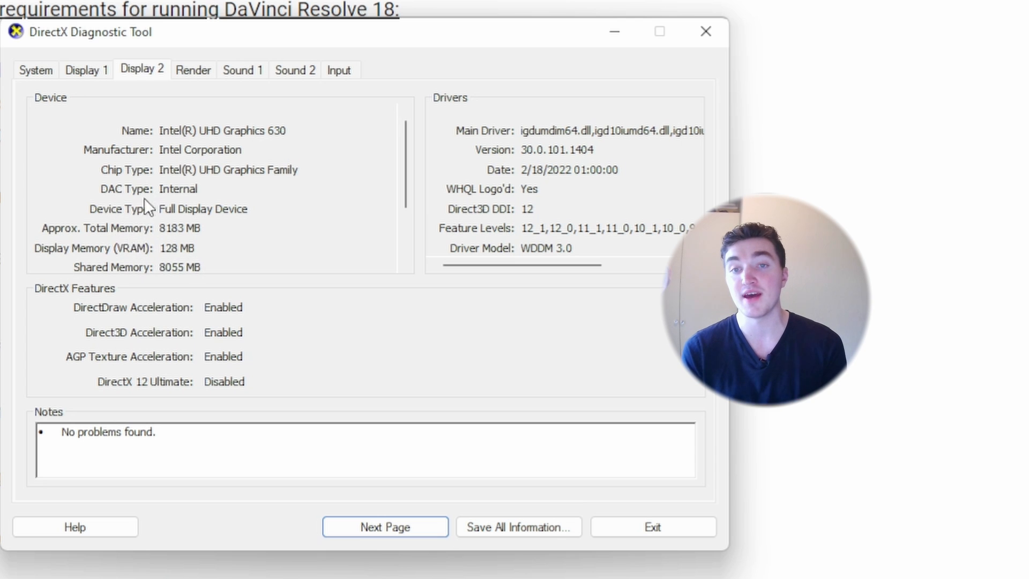
- View the Render page showing the NVIDIA GeForce GTX 1650 with 3964 MB of VRAM
left_click(193, 69)
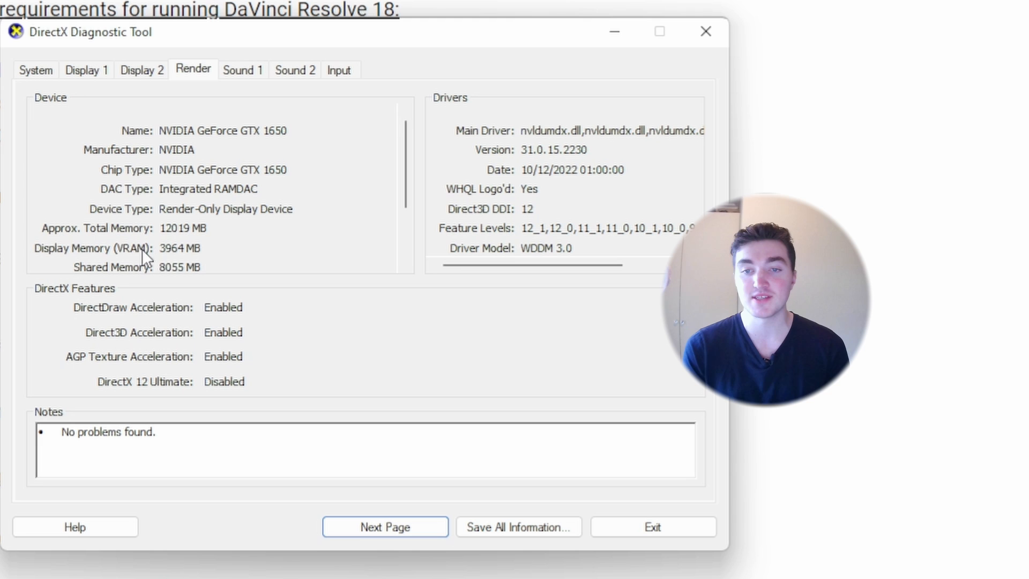
mouse_move(229, 255)
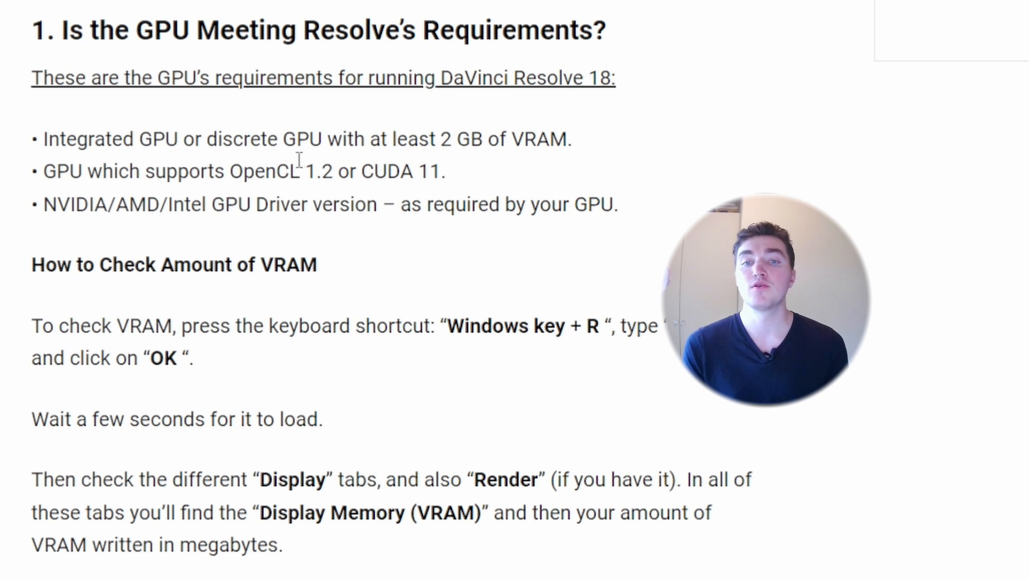
- Bring the 'How to Check OpenCL 1.2 or CUDA 11 Compatibility' heading into view
left_click_drag(231, 171, 332, 170)
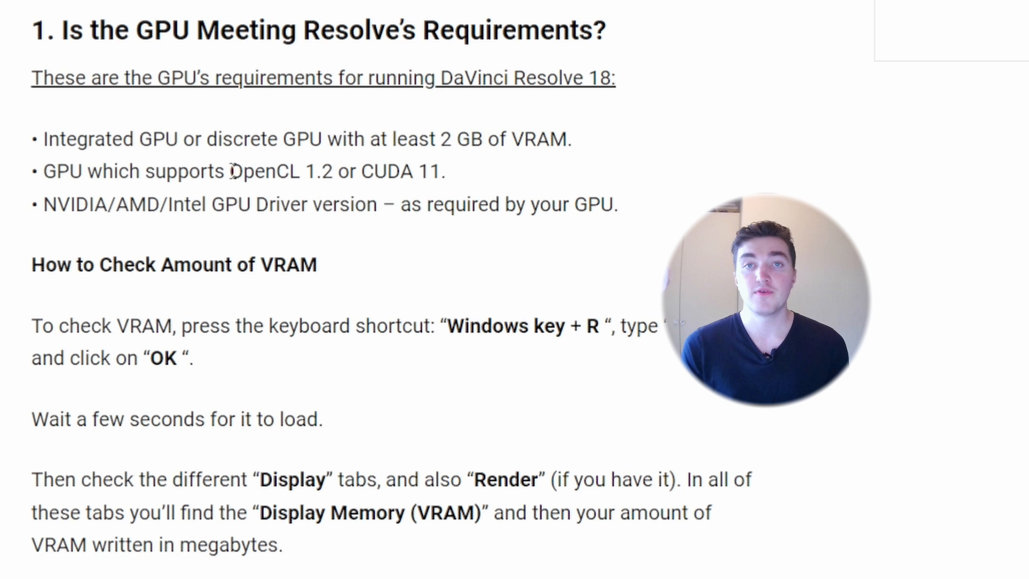
scroll("down", 3)
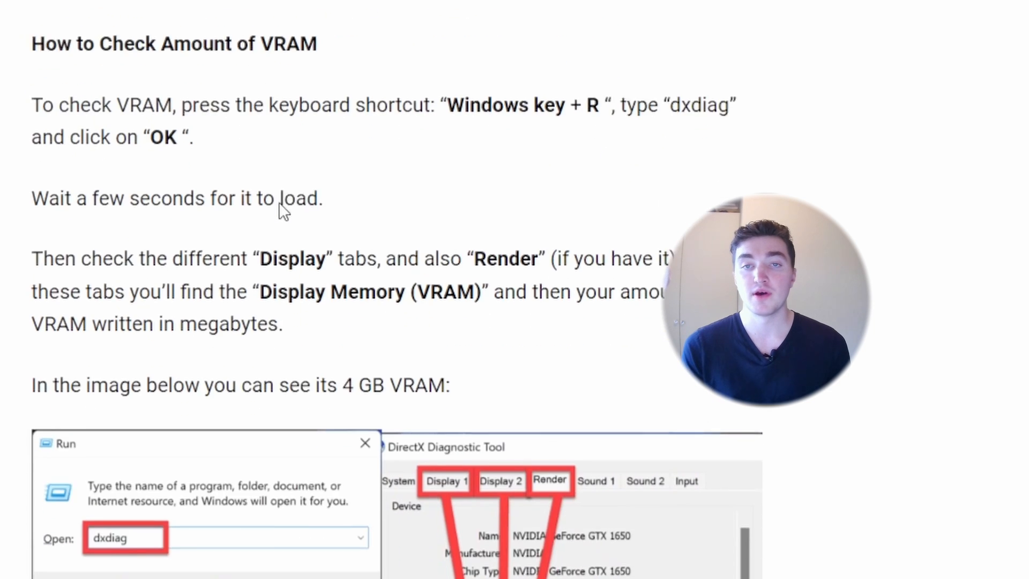
scroll("down", 3)
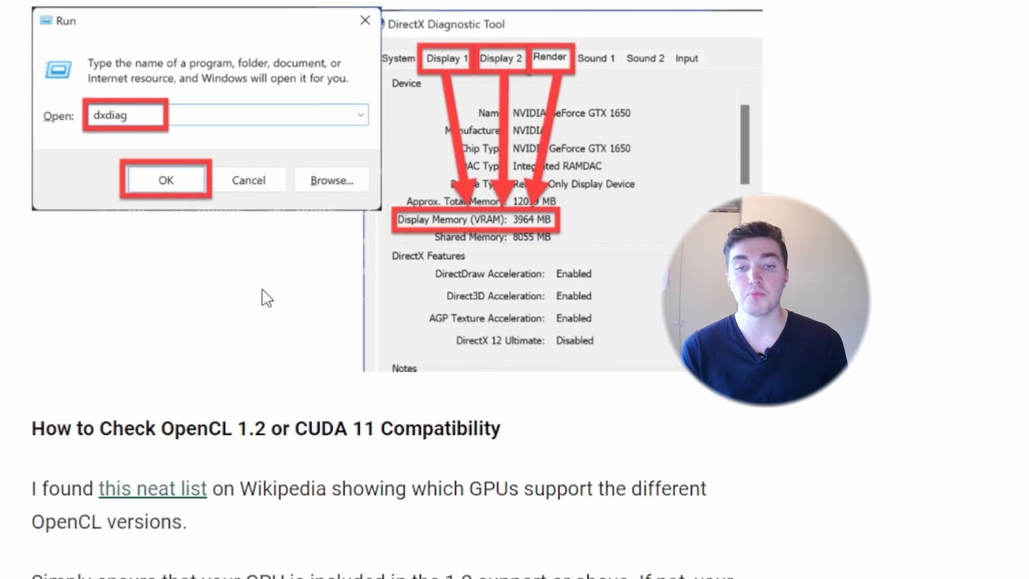
scroll("down", 3)
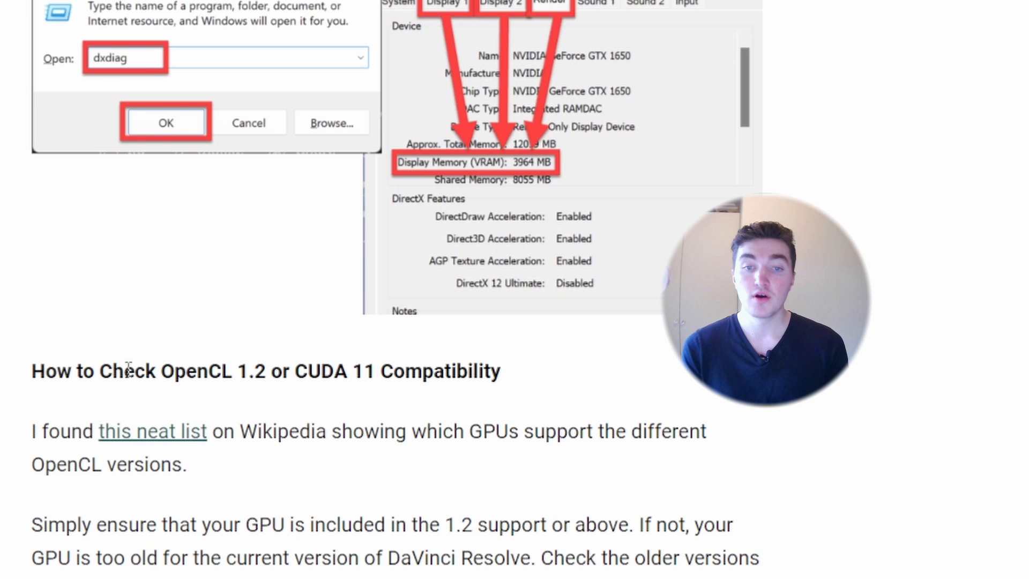
scroll("down", 3)
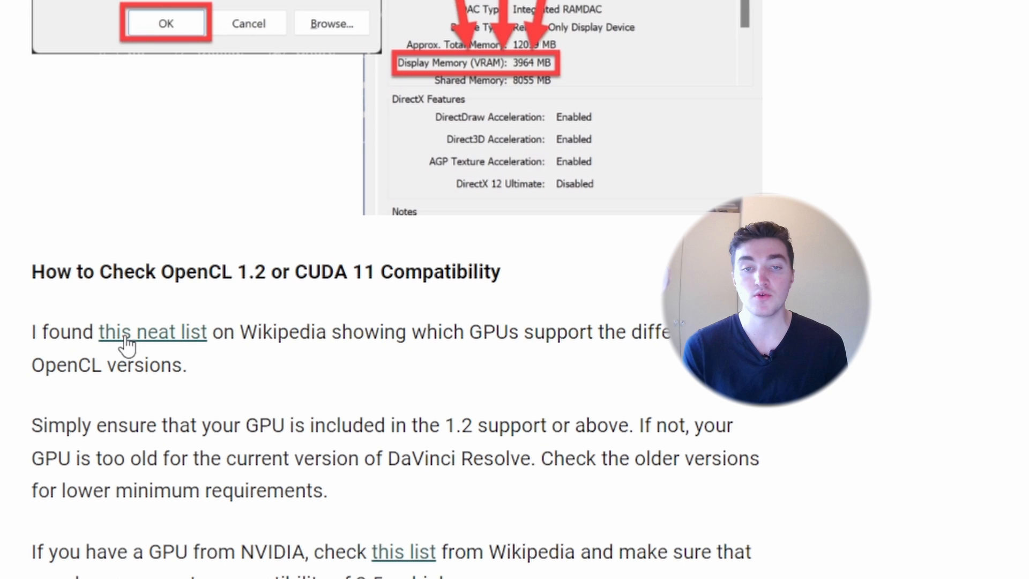
mouse_move(180, 338)
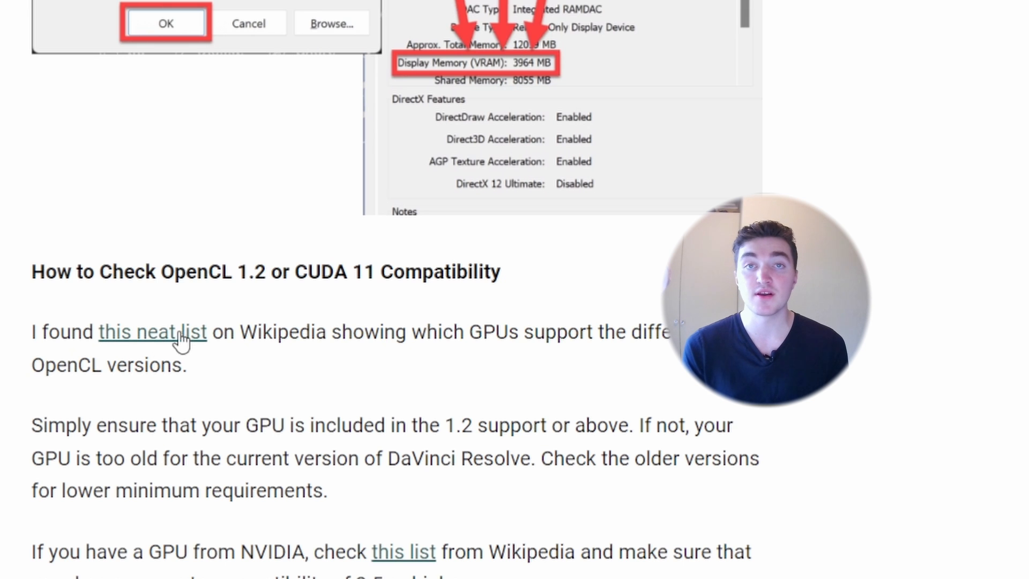
- Review Wikipedia's OpenCL version-support list, highlighting the OpenCL 3.0 through 2.0 entries
left_click(152, 331)
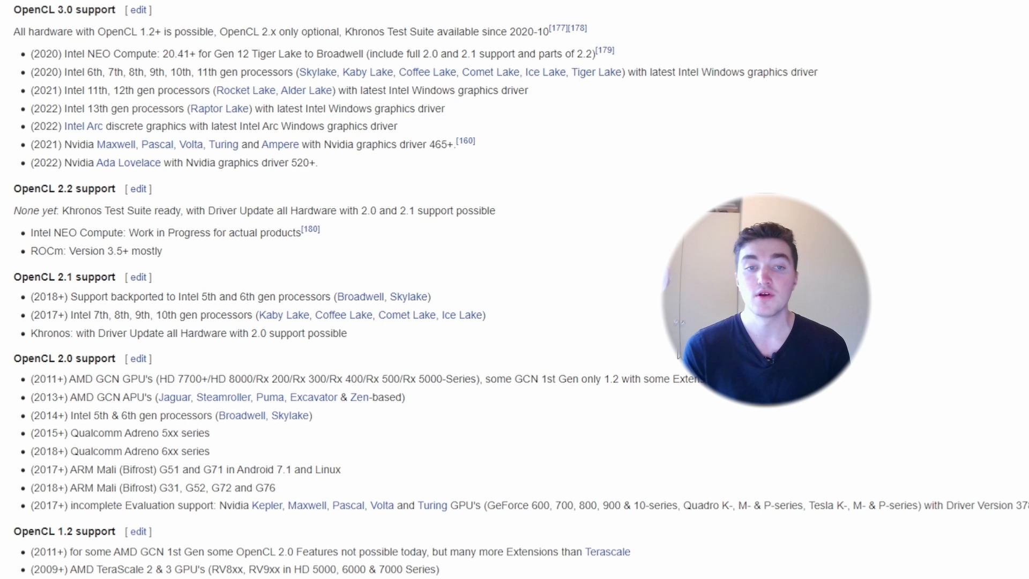
scroll("down", 3)
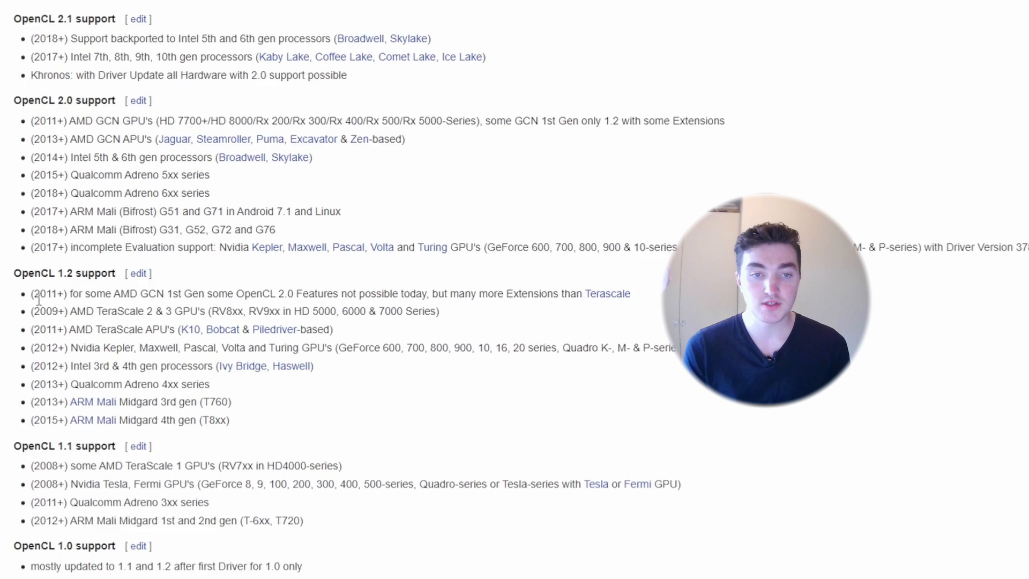
scroll("down", 3)
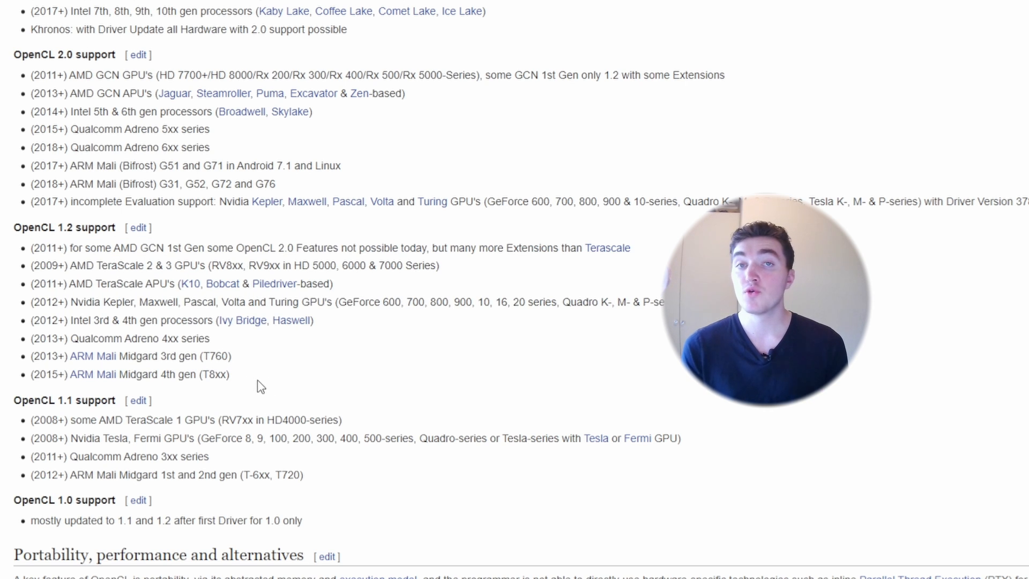
mouse_move(297, 395)
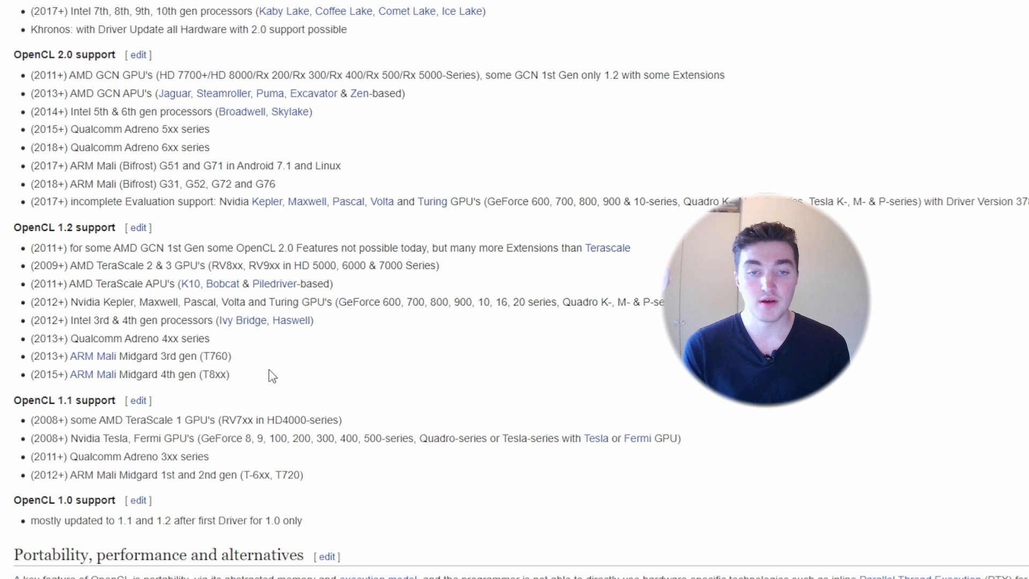
left_click_drag(29, 248, 230, 375)
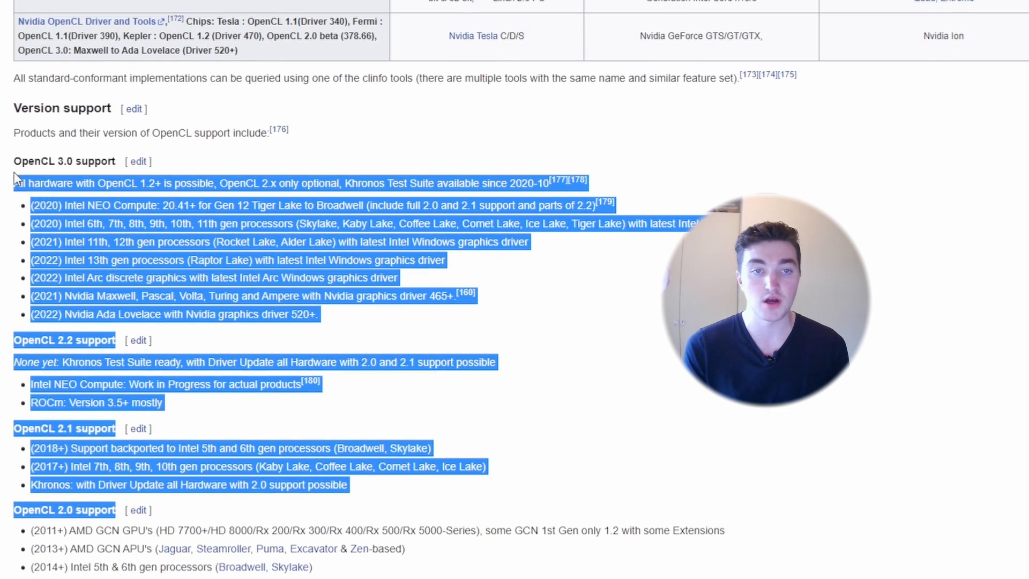
scroll("down", 3)
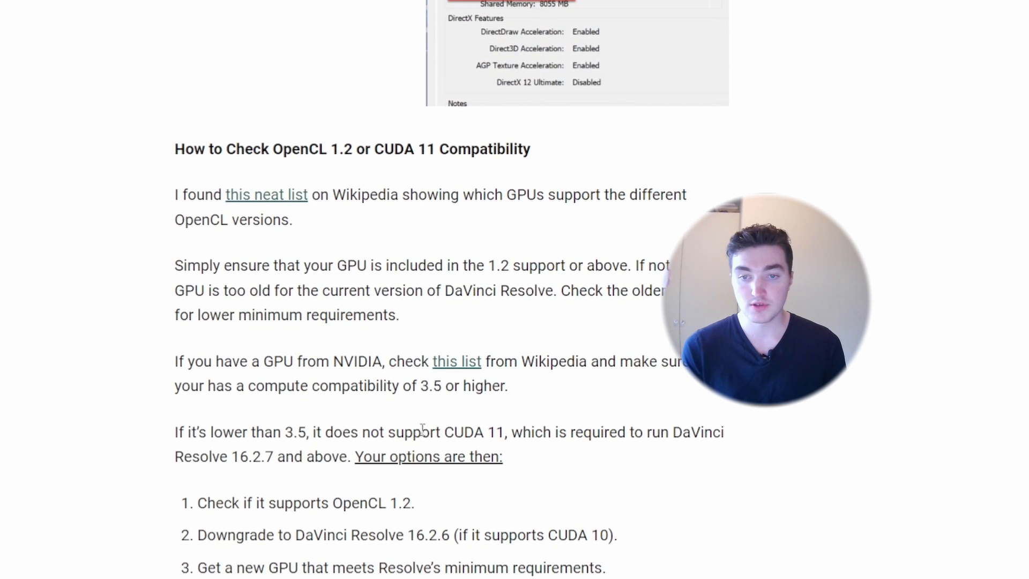
- Review Wikipedia's CUDA compute-capability table of NVIDIA GPUs
left_click(457, 361)
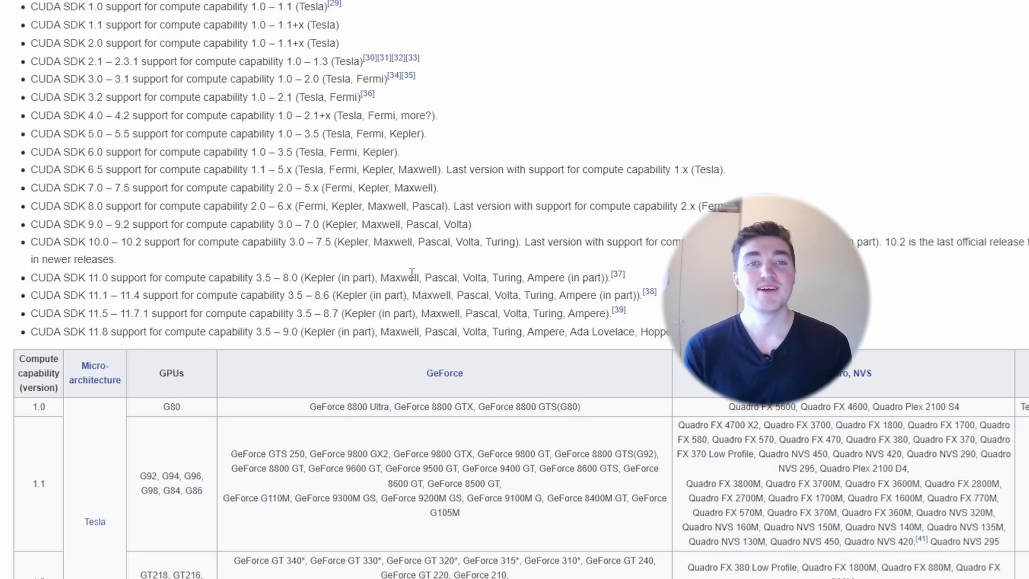
scroll("down", 3)
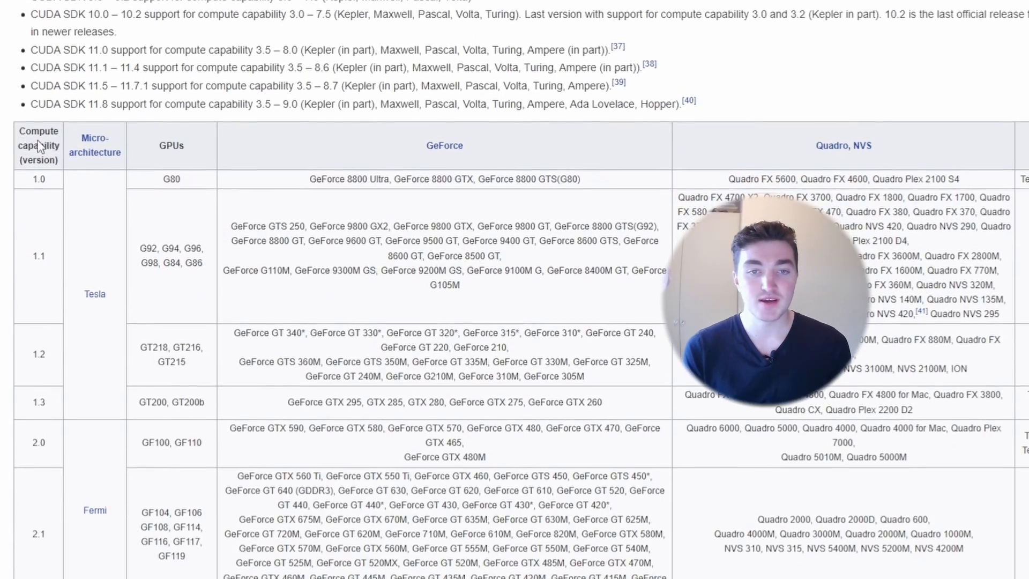
scroll("down", 3)
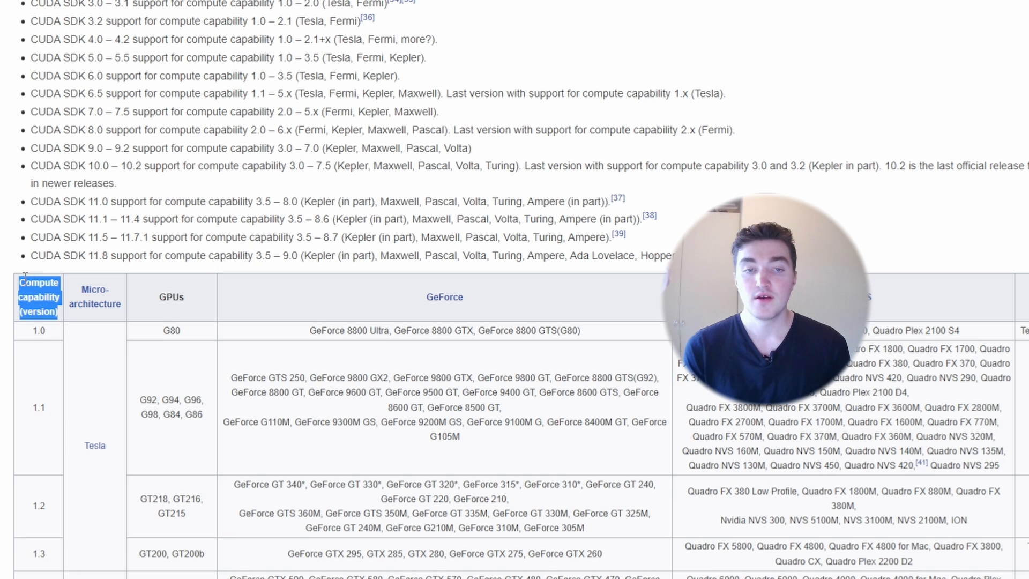
mouse_move(63, 319)
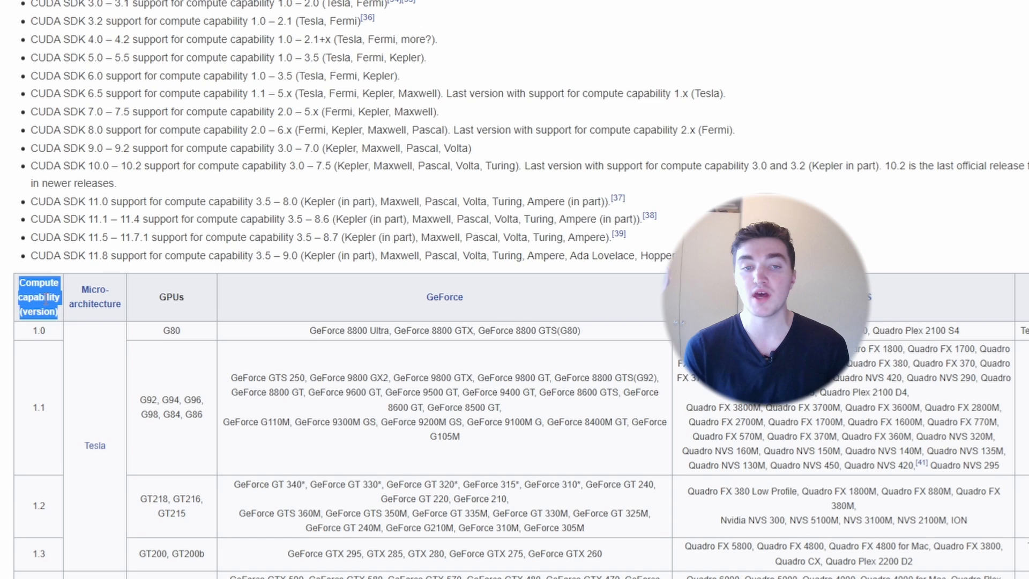
scroll("down", 3)
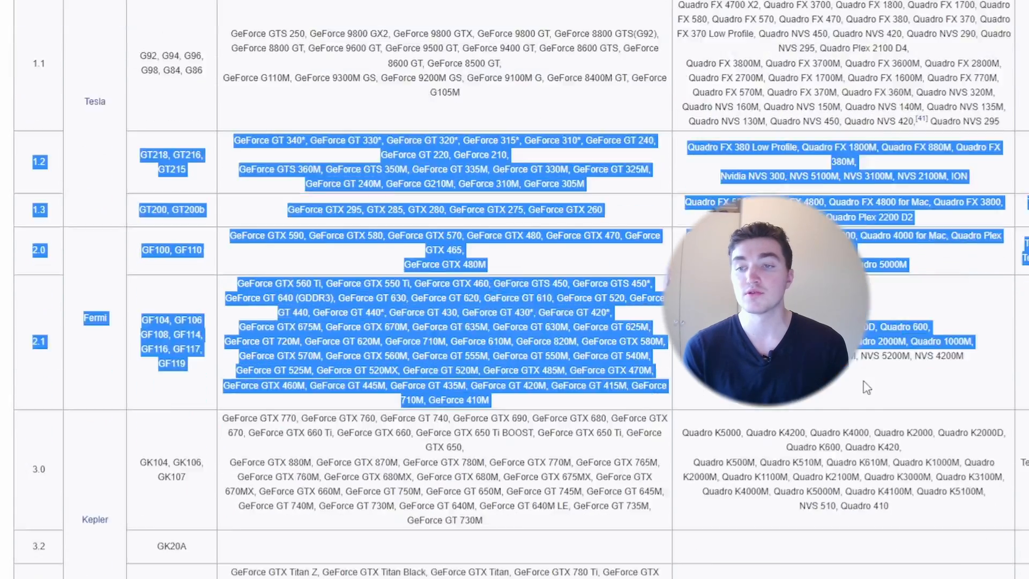
scroll("down", 3)
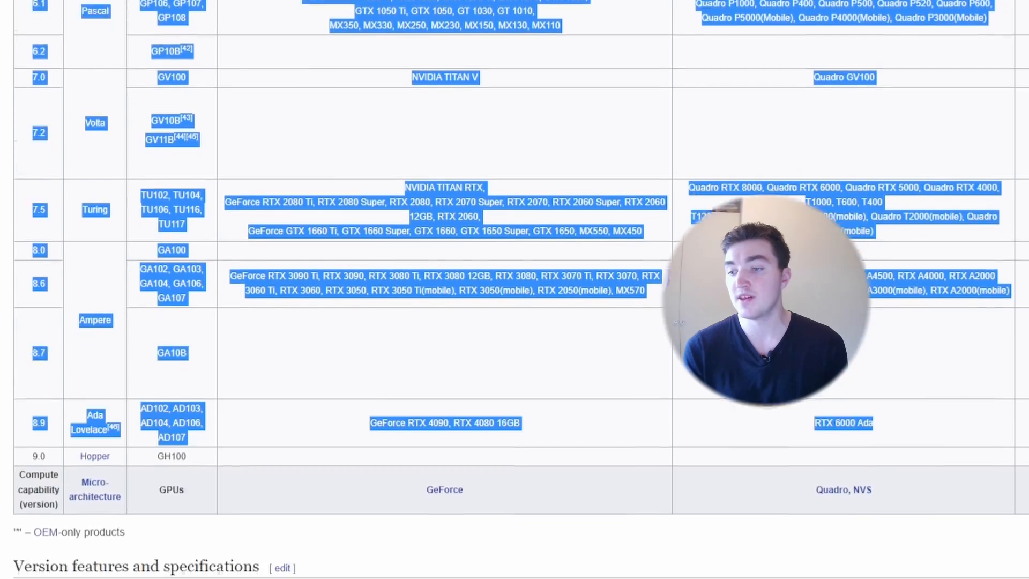
scroll("down", 3)
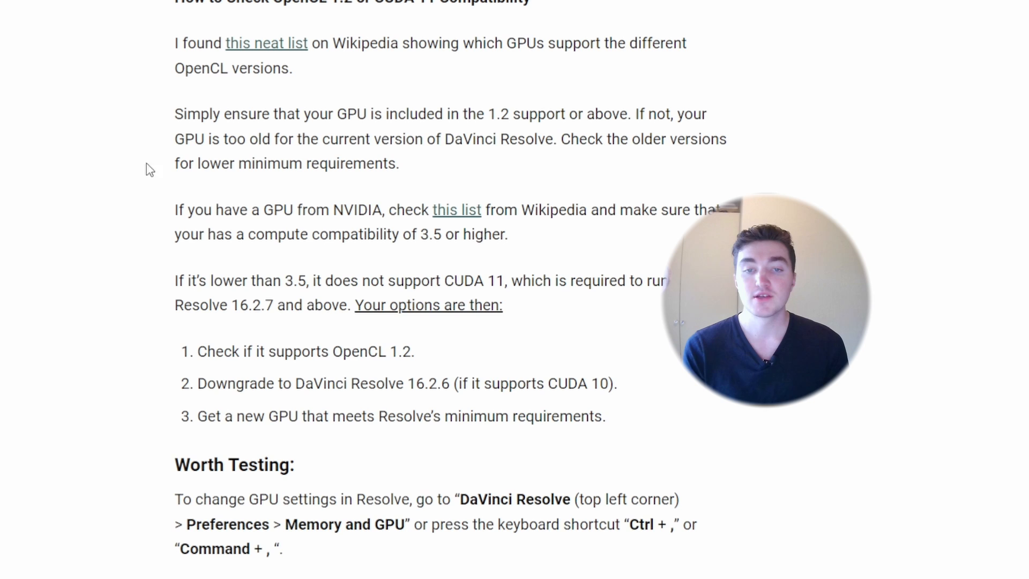
- Highlight the Resolve 16.2.7 version requirement and move to a new tab for Blackmagic's Support Center
double_click(234, 304)
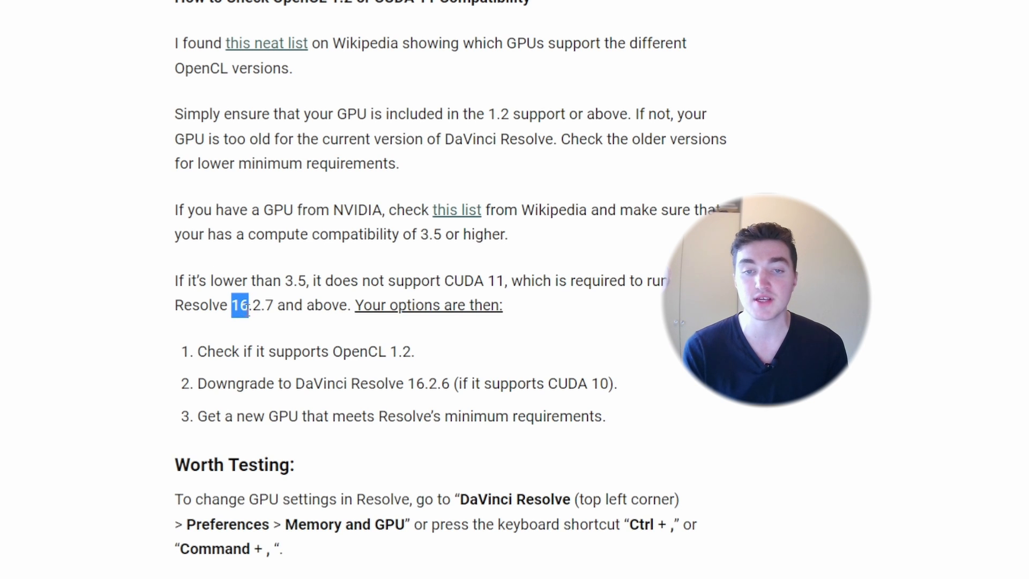
mouse_move(317, 340)
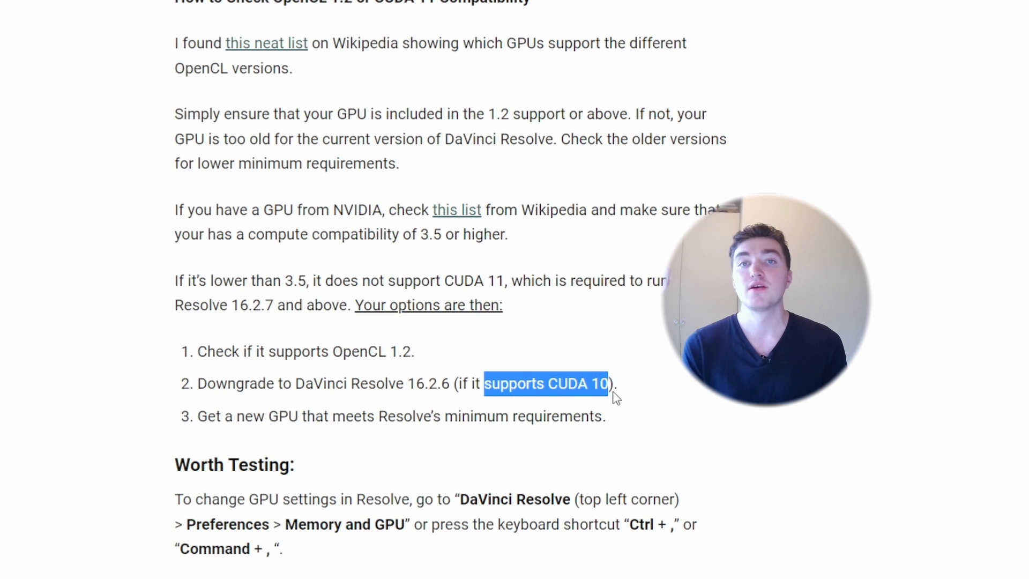
mouse_move(520, 145)
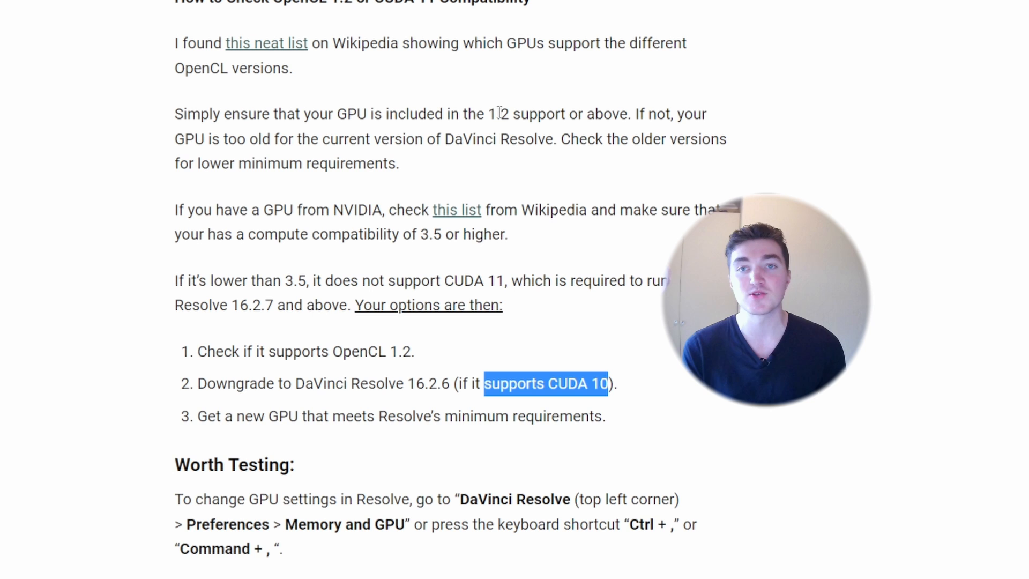
left_click(453, 10)
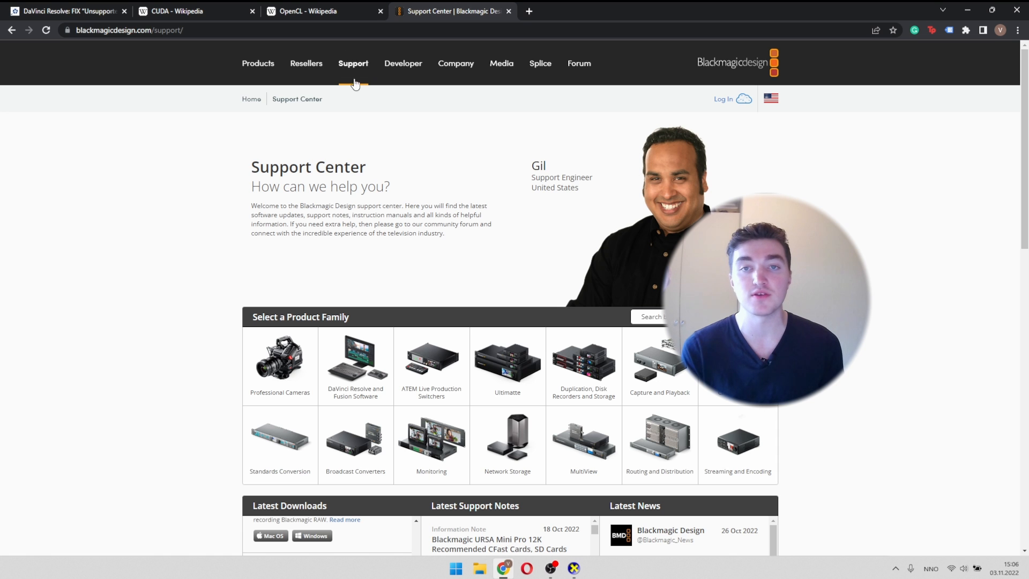
- Find the DaVinci Resolve 16.2.6 Update for Windows in Blackmagic's Latest Downloads
scroll("down", 3)
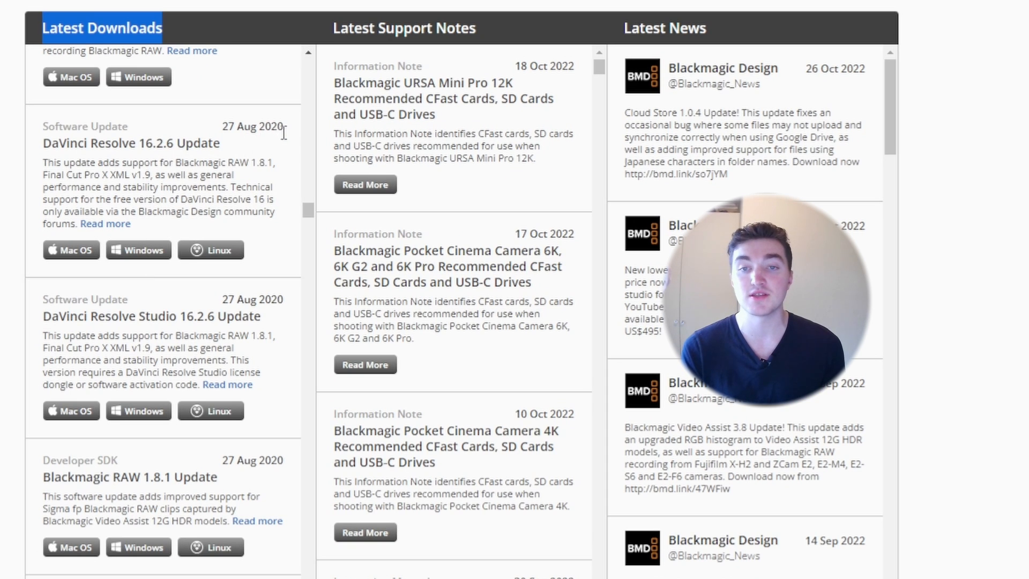
mouse_move(236, 154)
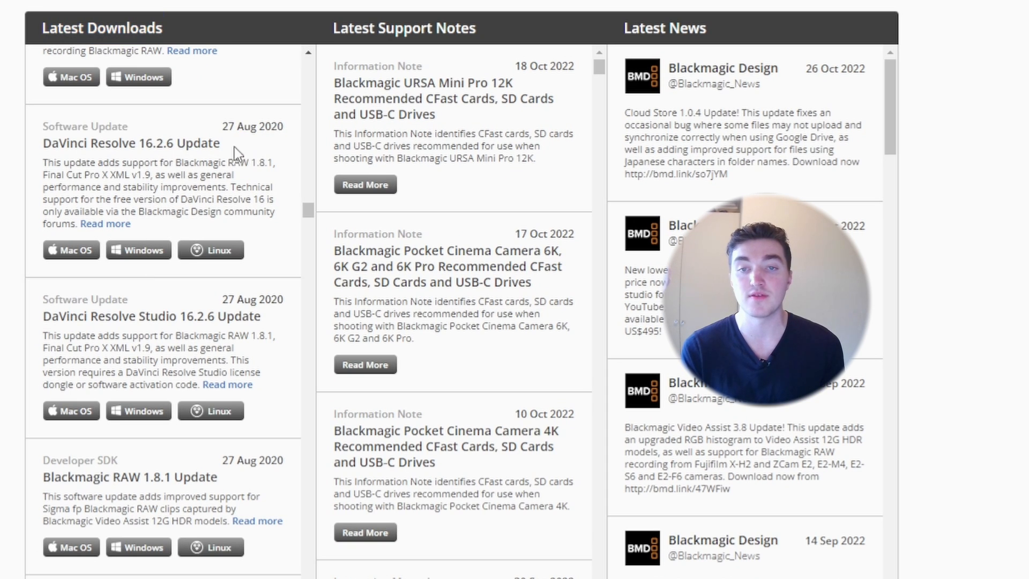
mouse_move(19, 179)
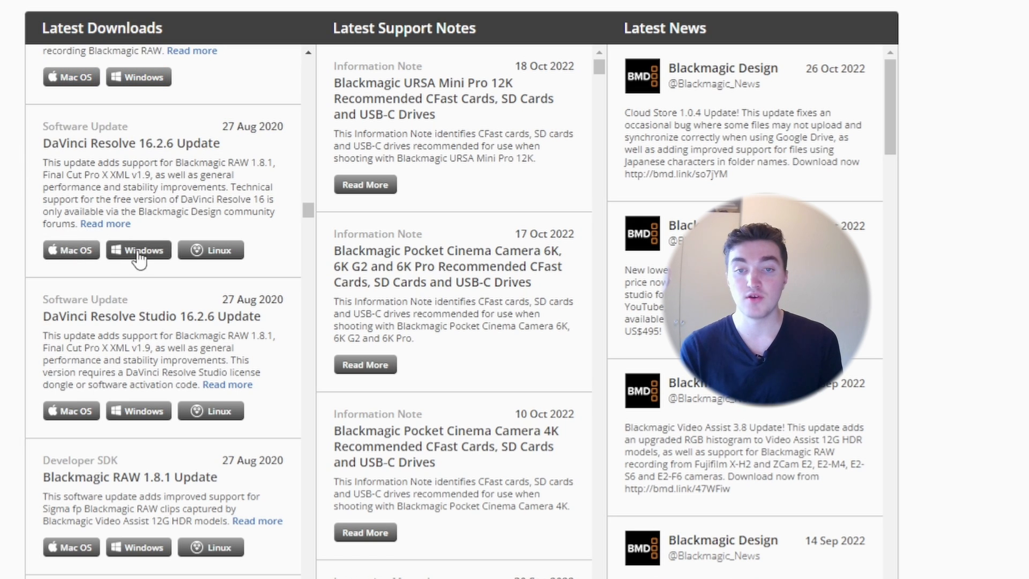
mouse_move(99, 253)
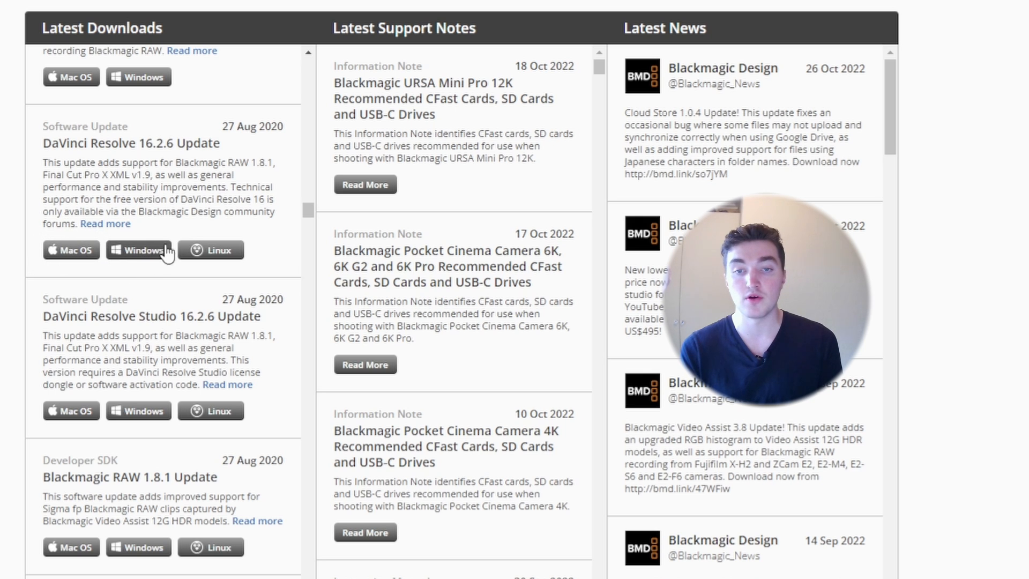
mouse_move(186, 250)
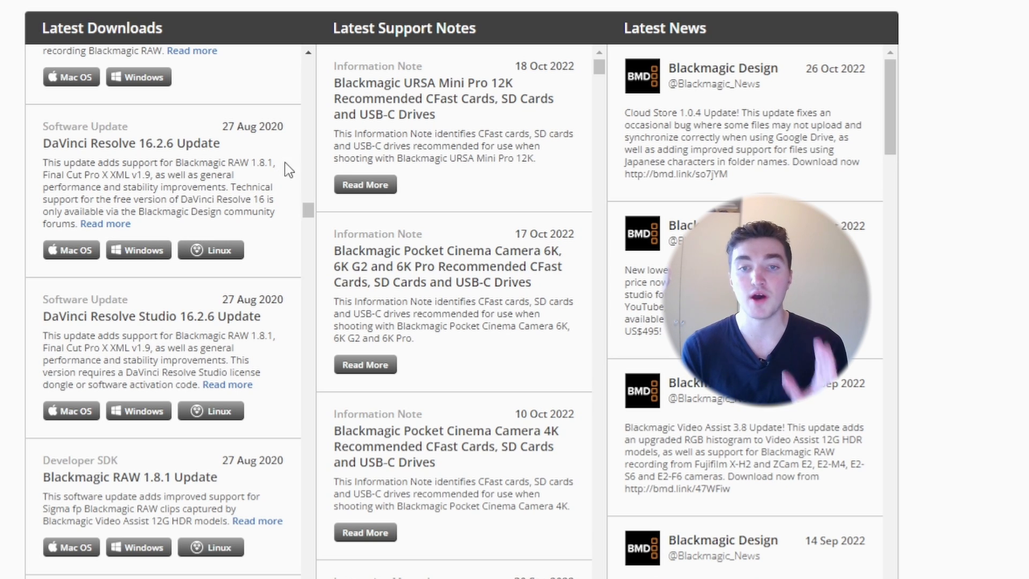
mouse_move(113, 205)
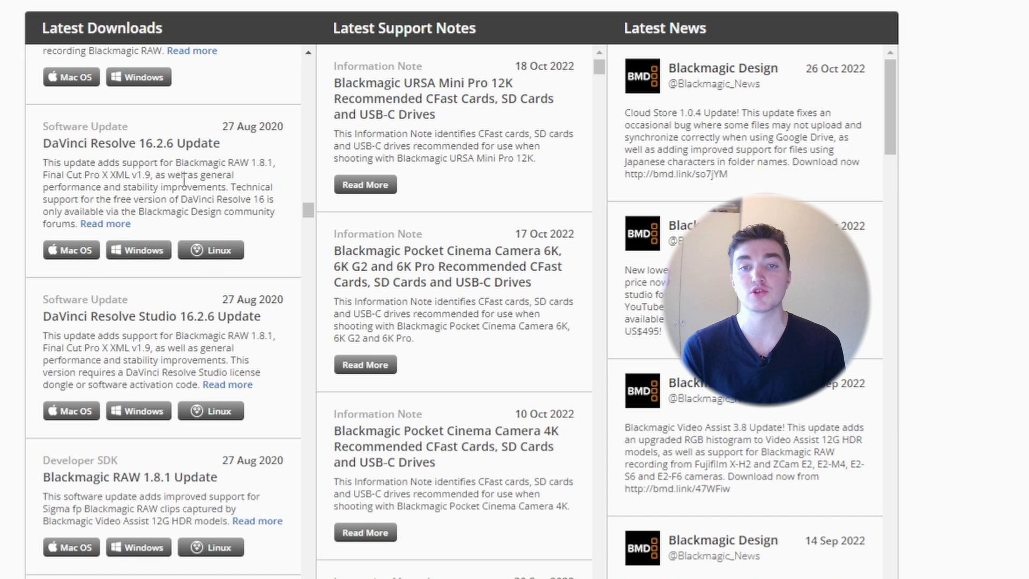
scroll("down", 3)
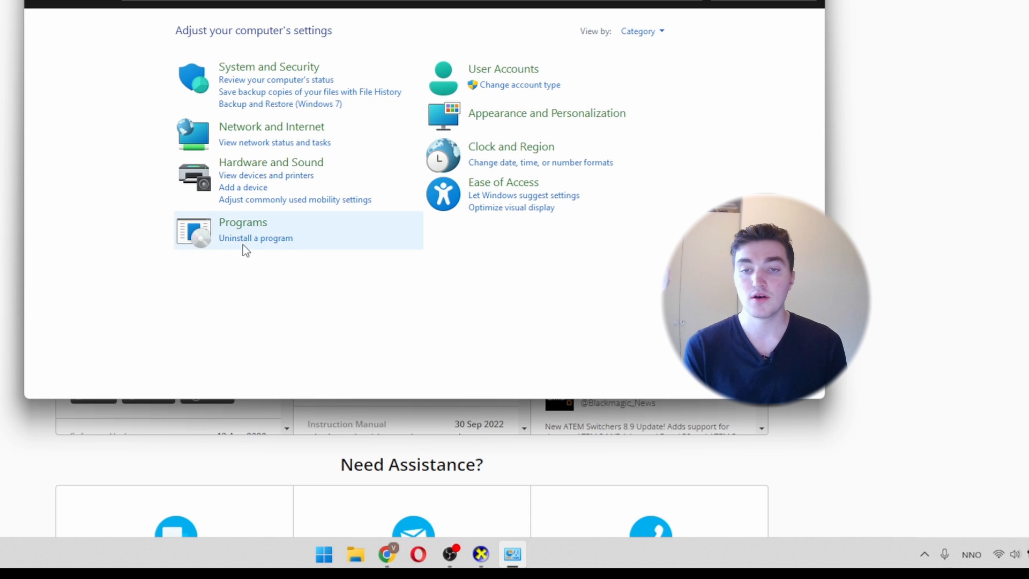
- View the installed programs list confirming DaVinci Resolve 16.2.6005 is installed
left_click(255, 238)
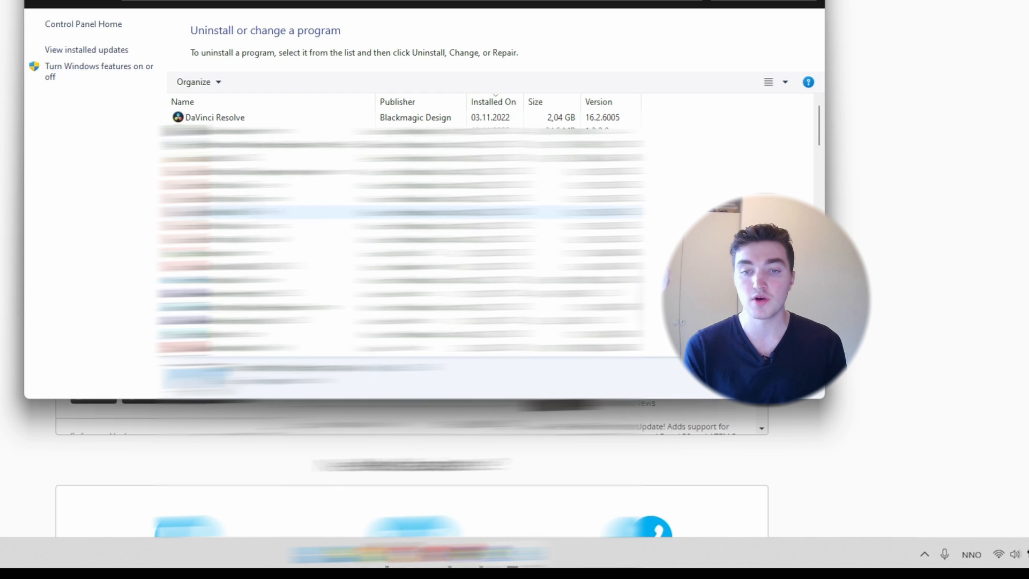
left_click(214, 118)
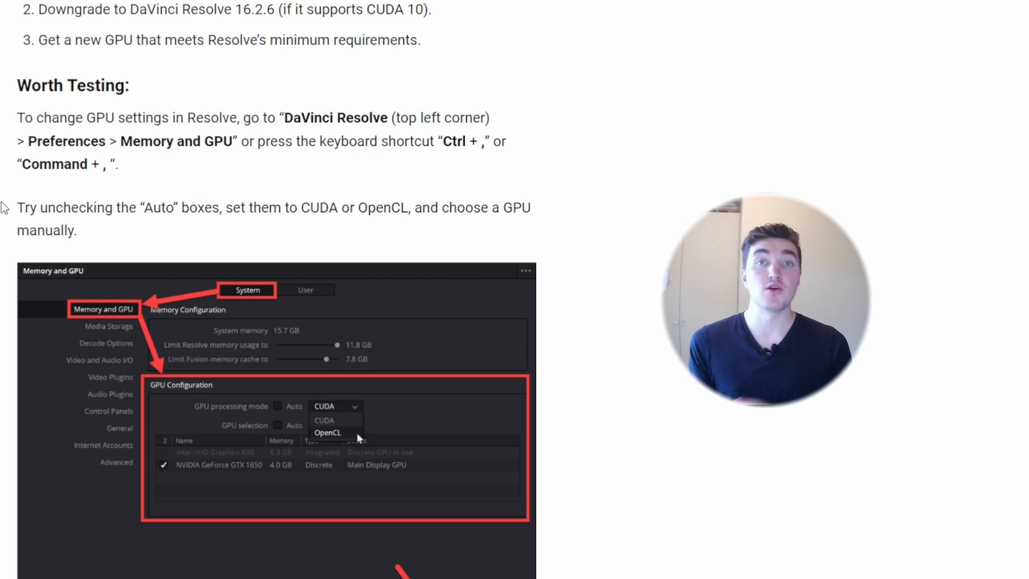
- Reach the 'Worth Testing' section and highlight the DaVinci Resolve > Preferences > Memory and GPU instruction
scroll("down", 3)
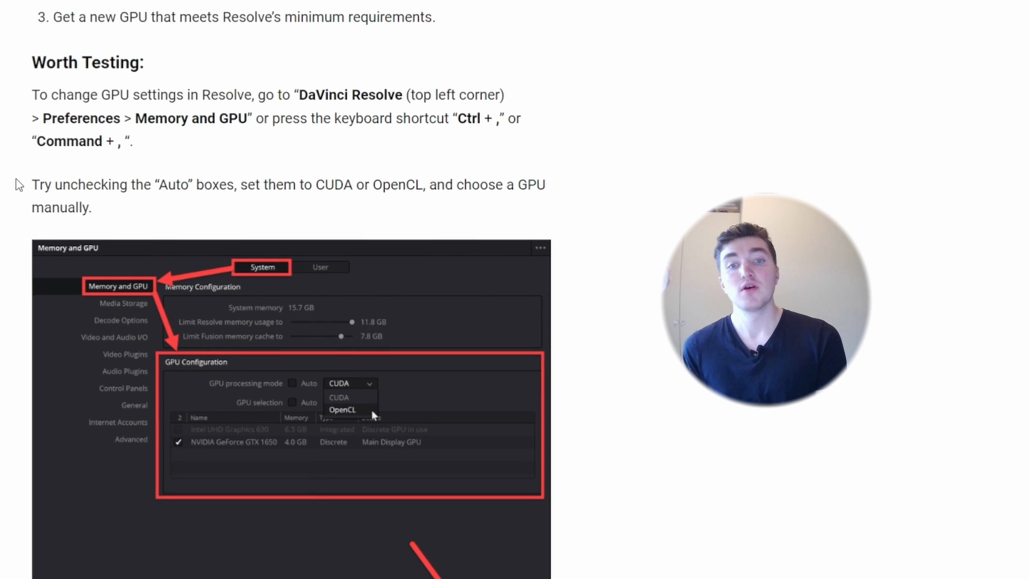
scroll("down", 3)
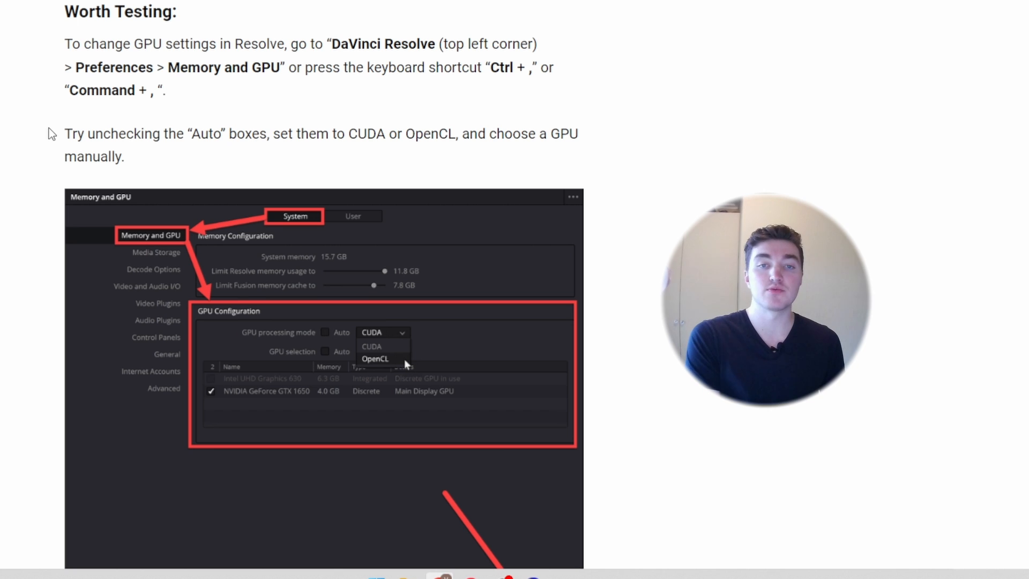
mouse_move(426, 20)
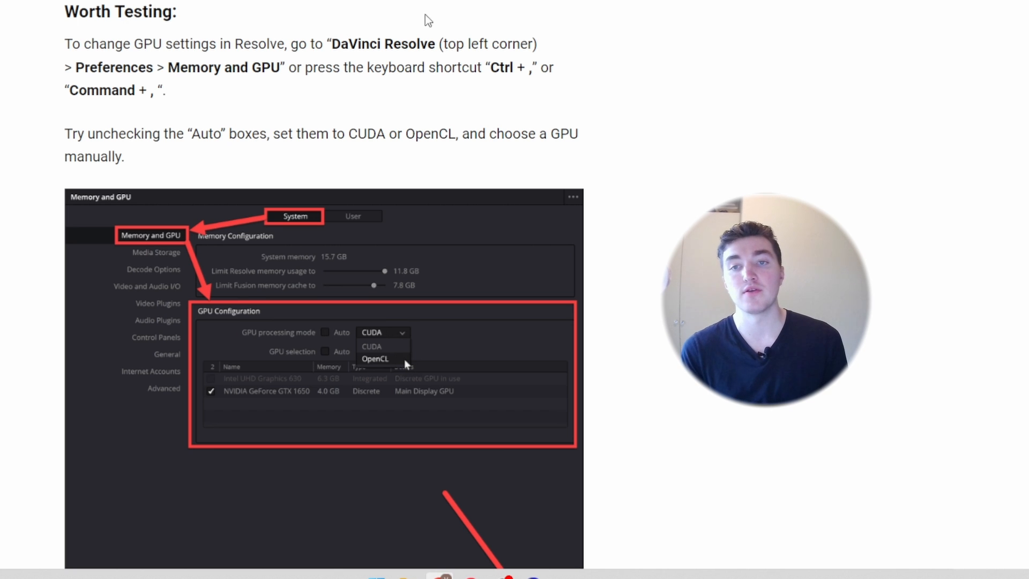
left_click_drag(331, 44, 465, 44)
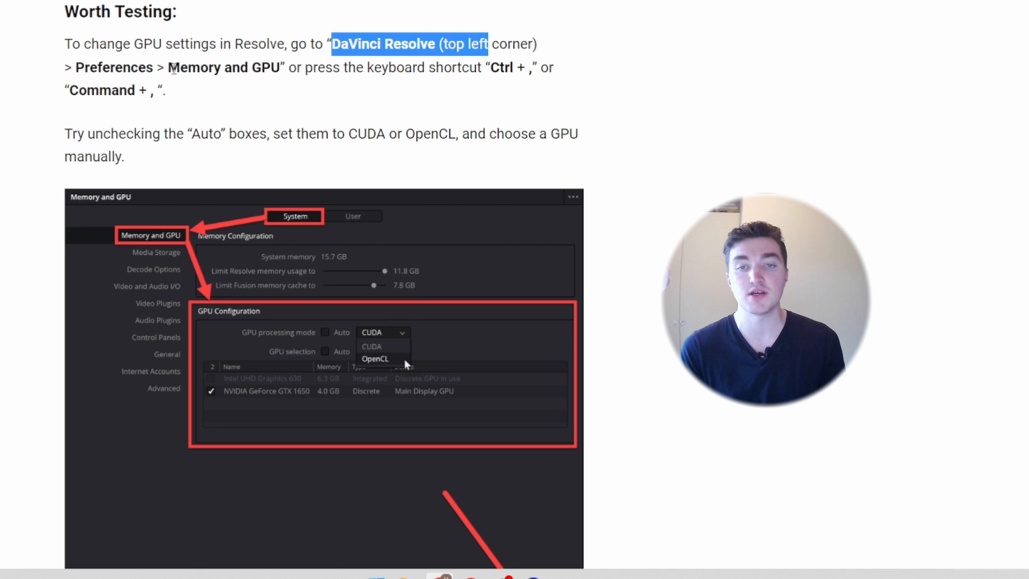
scroll("down", 3)
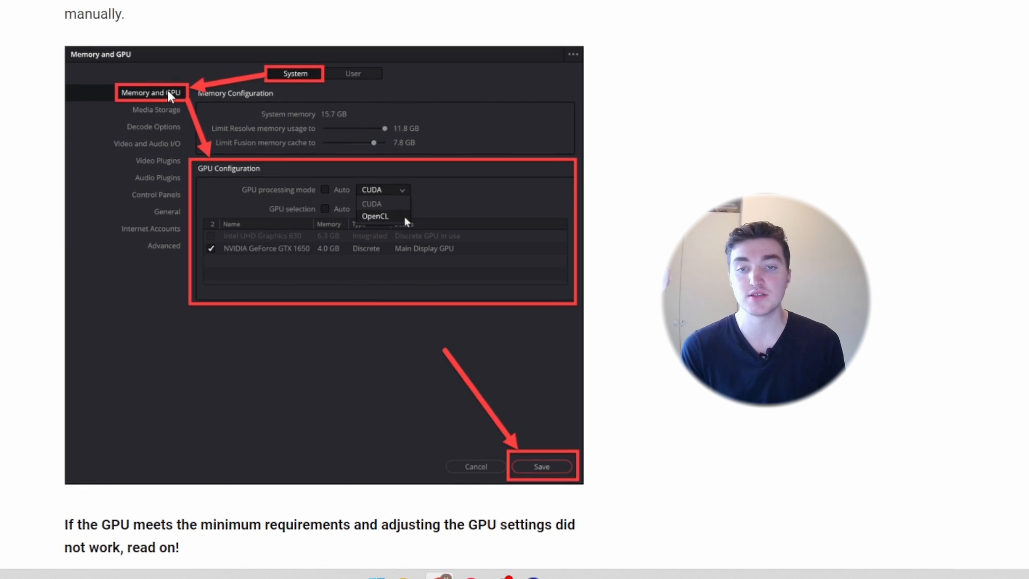
mouse_move(318, 202)
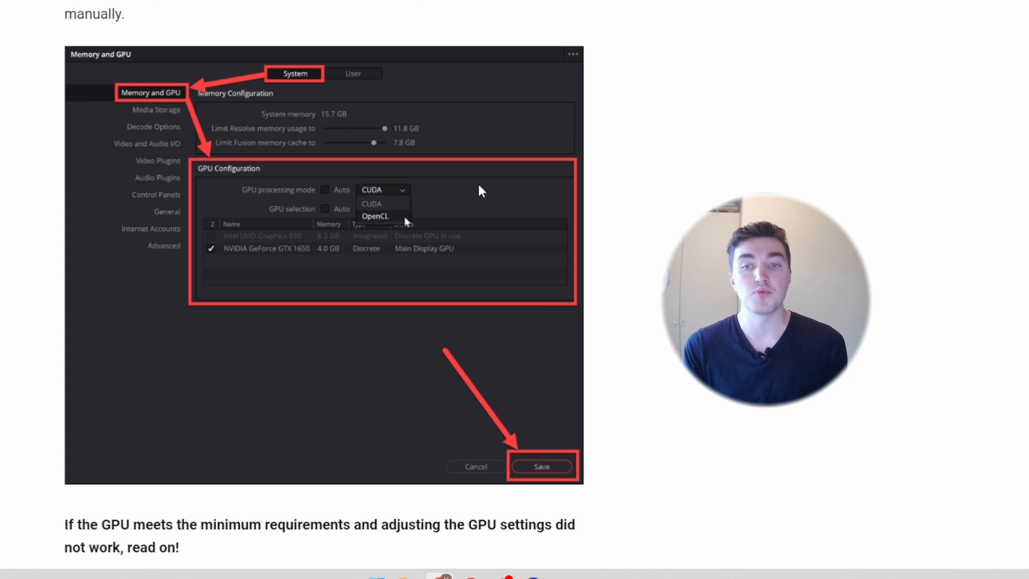
mouse_move(378, 258)
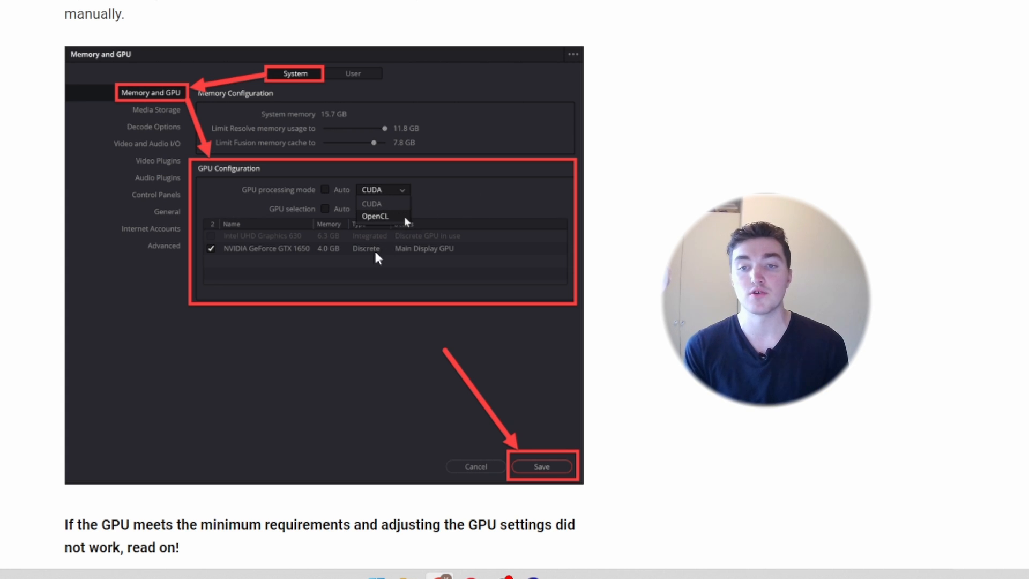
mouse_move(331, 192)
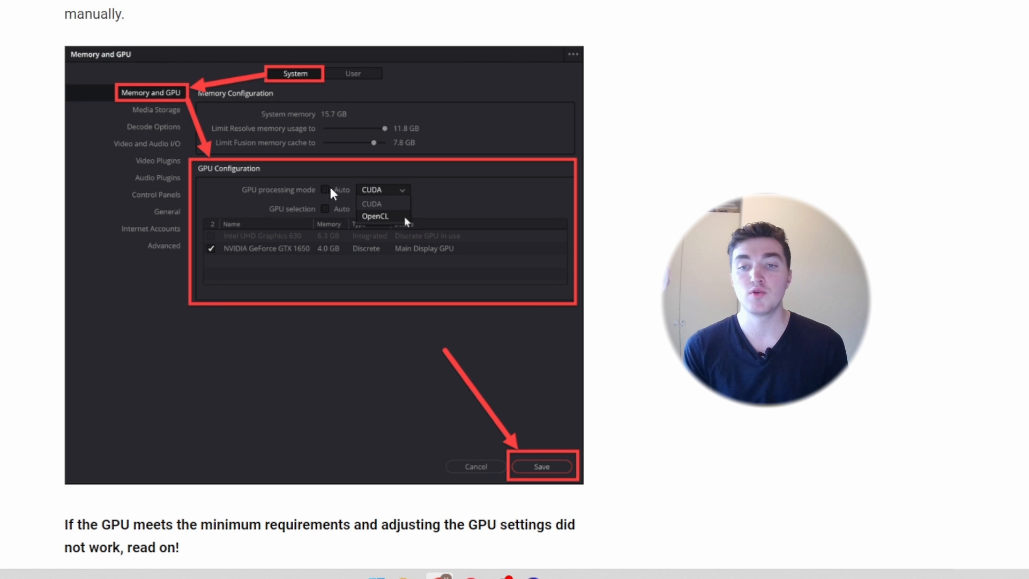
mouse_move(433, 215)
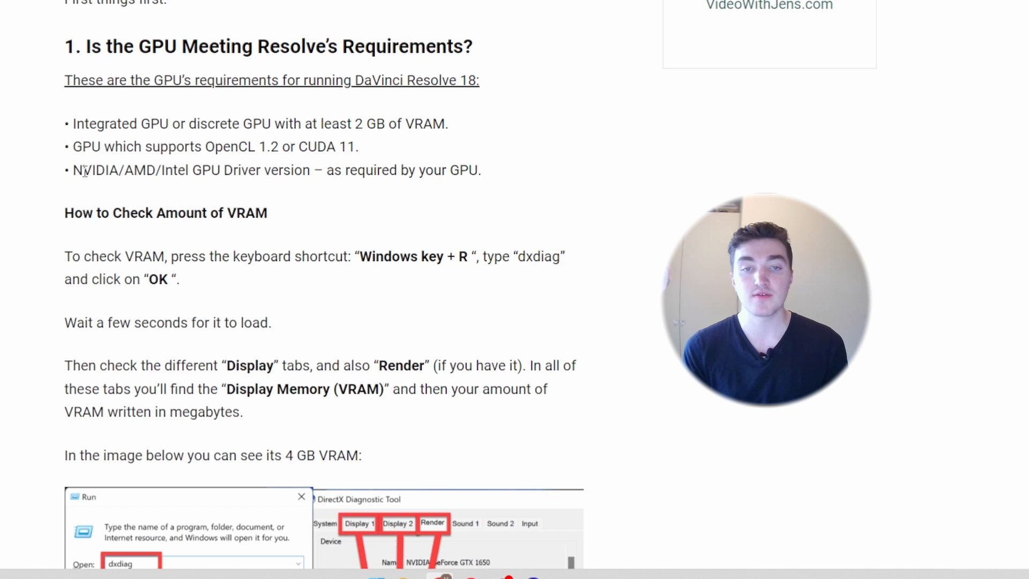
- Highlight the article's required GPU driver version line for Resolve 18
left_click_drag(82, 170, 176, 171)
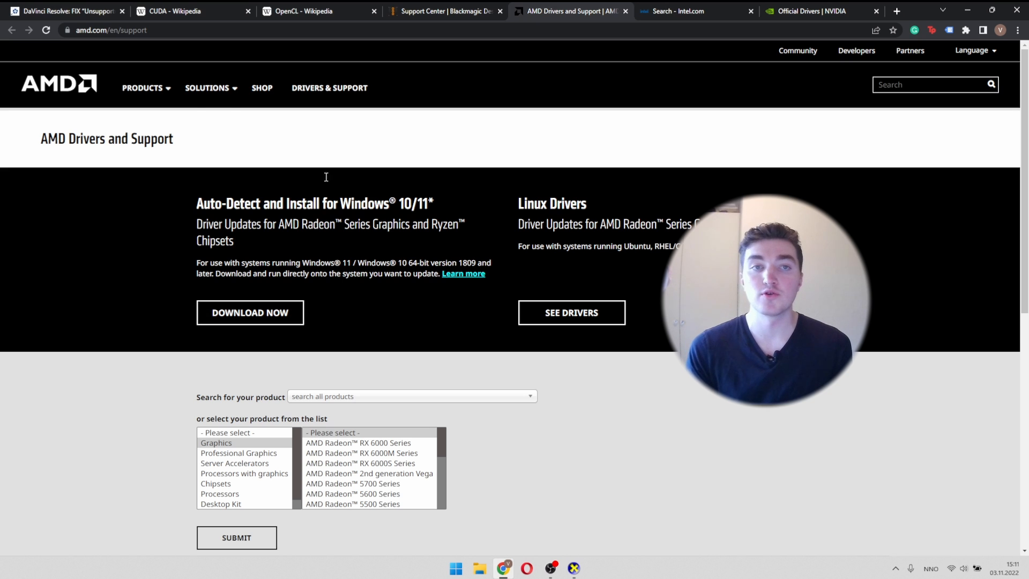
mouse_move(53, 118)
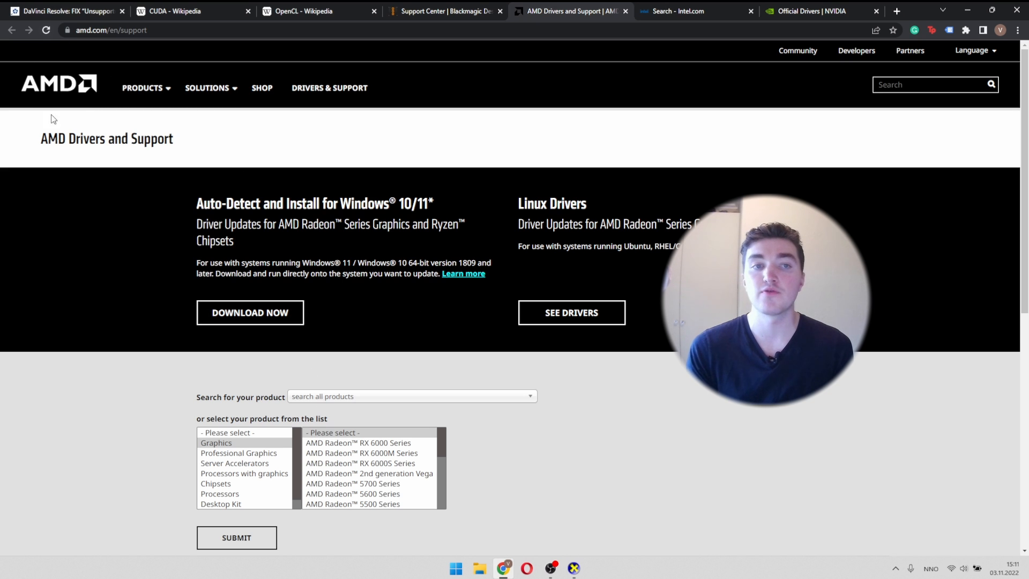
- Move from Intel's graphics driver results to NVIDIA's Driver Downloads page
left_click(683, 10)
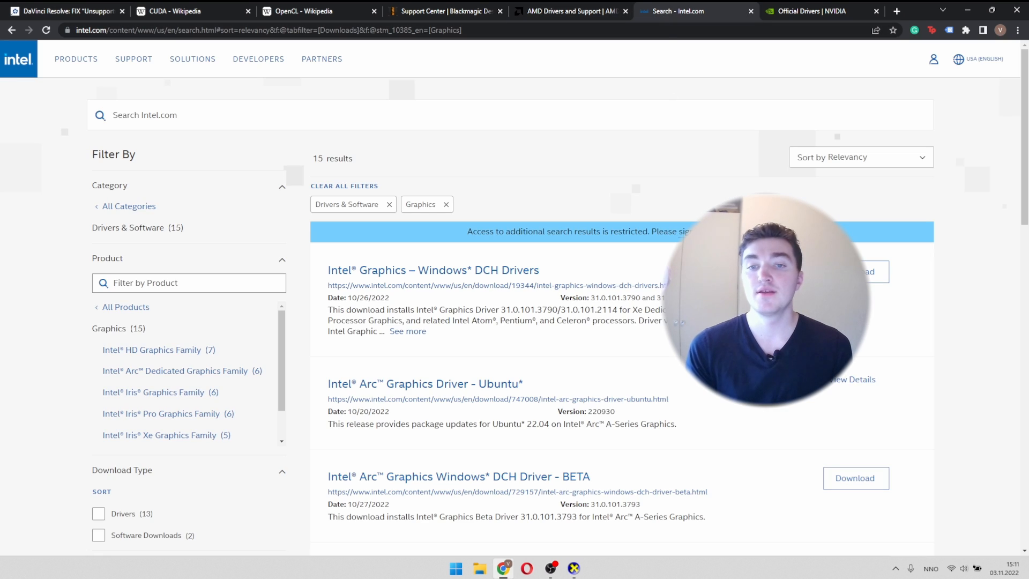
left_click(814, 10)
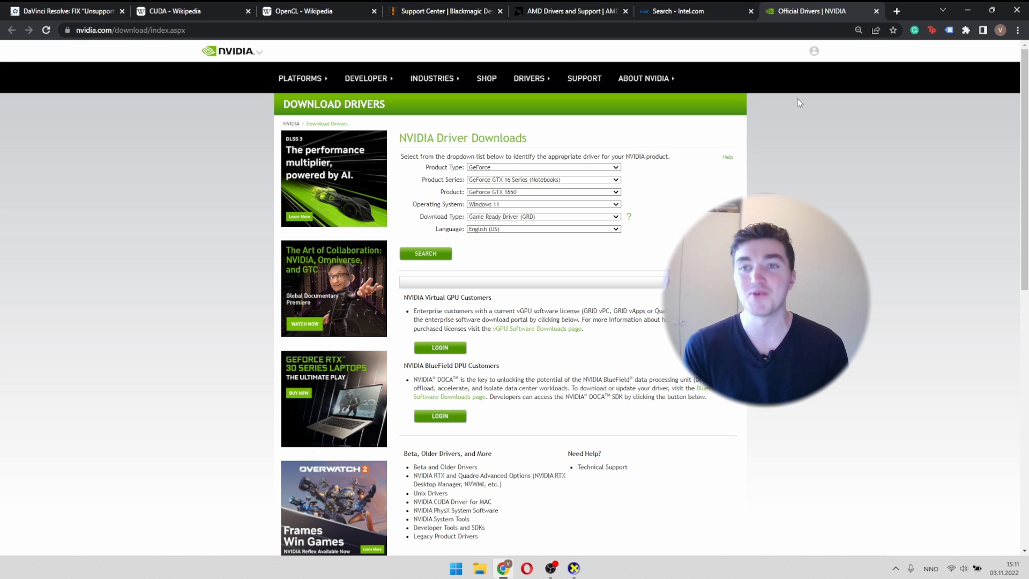
- Search NVIDIA for the GTX 1650 Windows 11 driver and highlight version 526.47
left_click(543, 167)
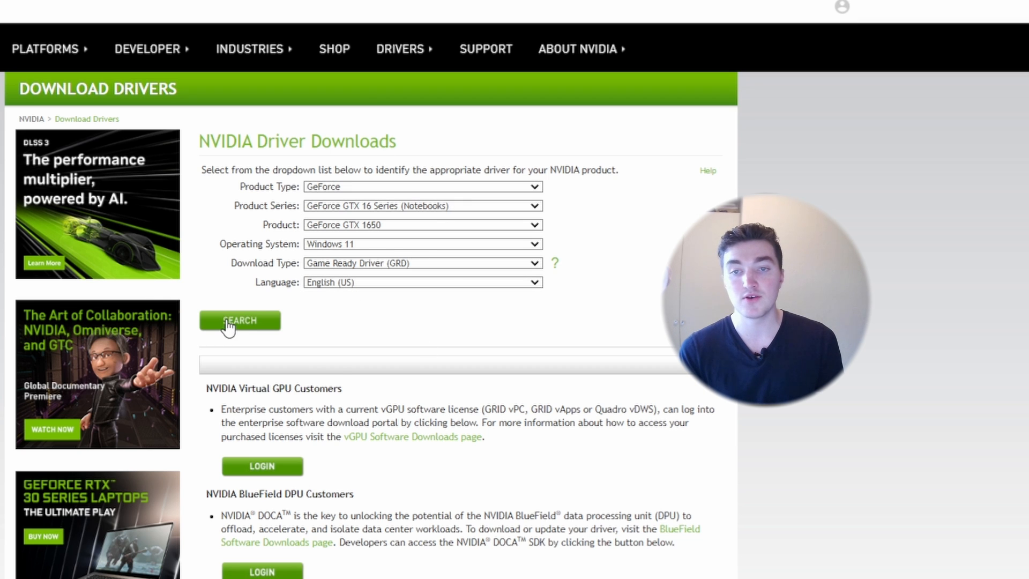
left_click(239, 320)
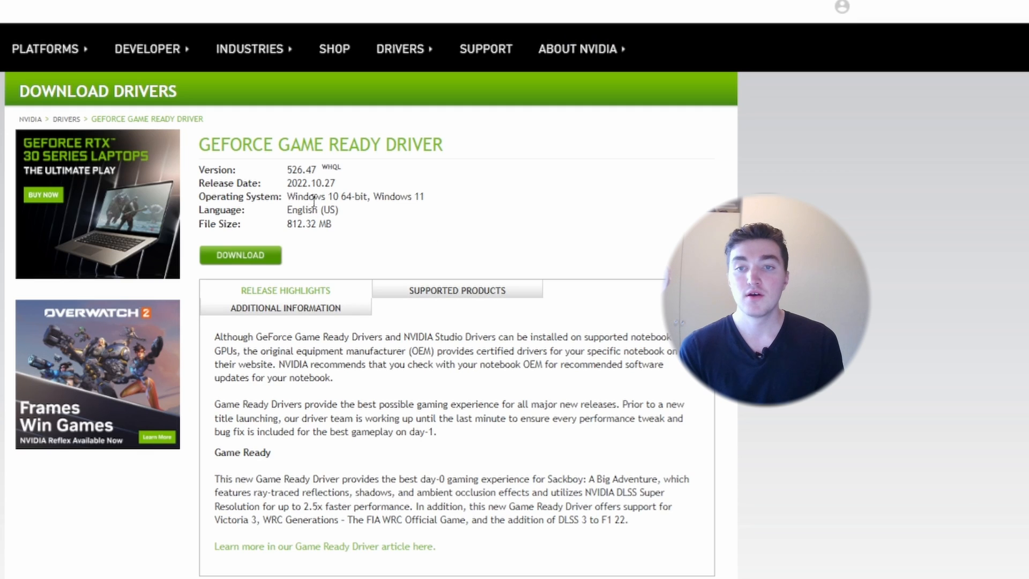
double_click(301, 170)
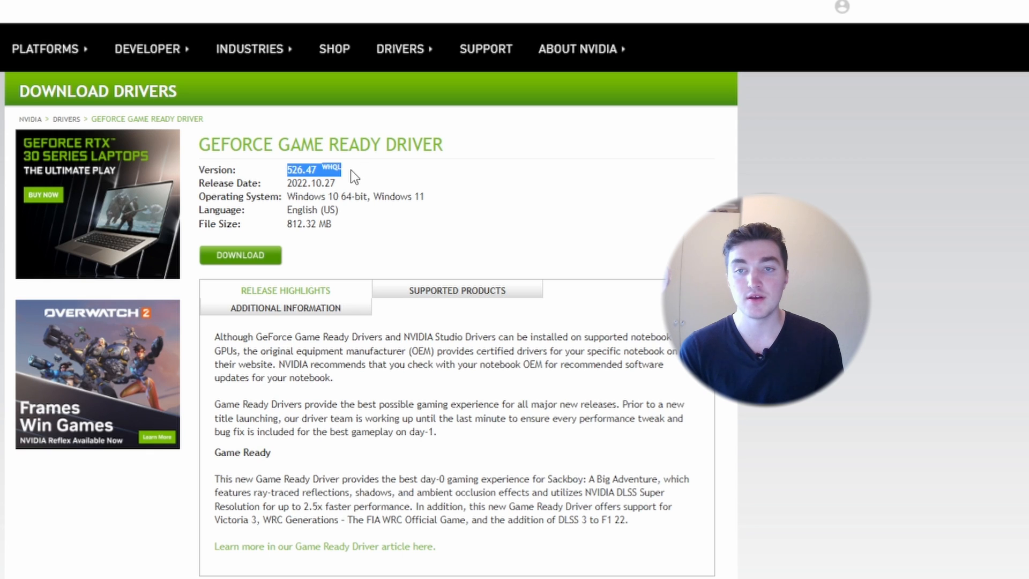
mouse_move(425, 250)
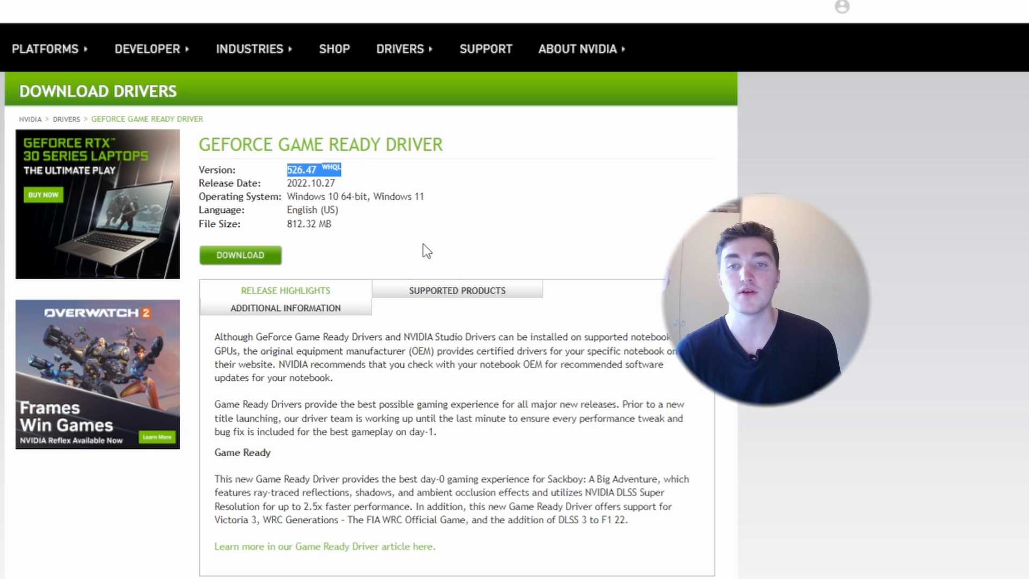
mouse_move(262, 263)
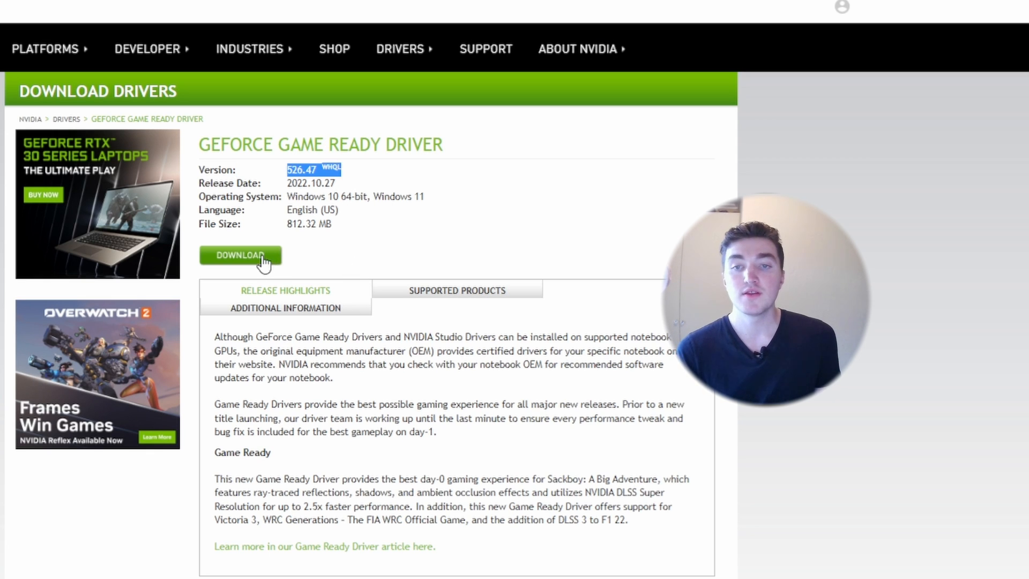
mouse_move(635, 271)
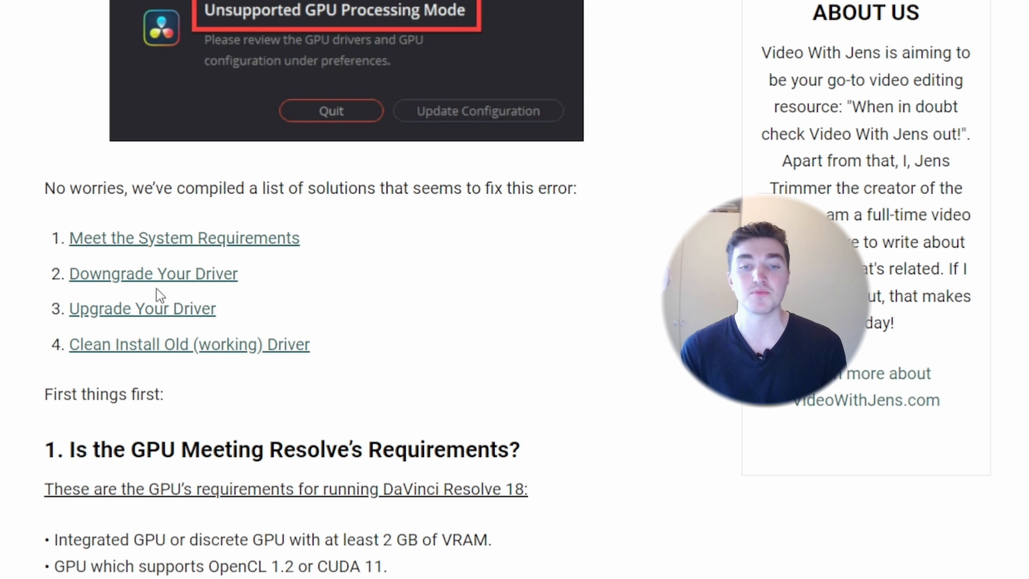
- Scroll the VideoWithJens article down to its DDU clean-install steps
scroll("down", 3)
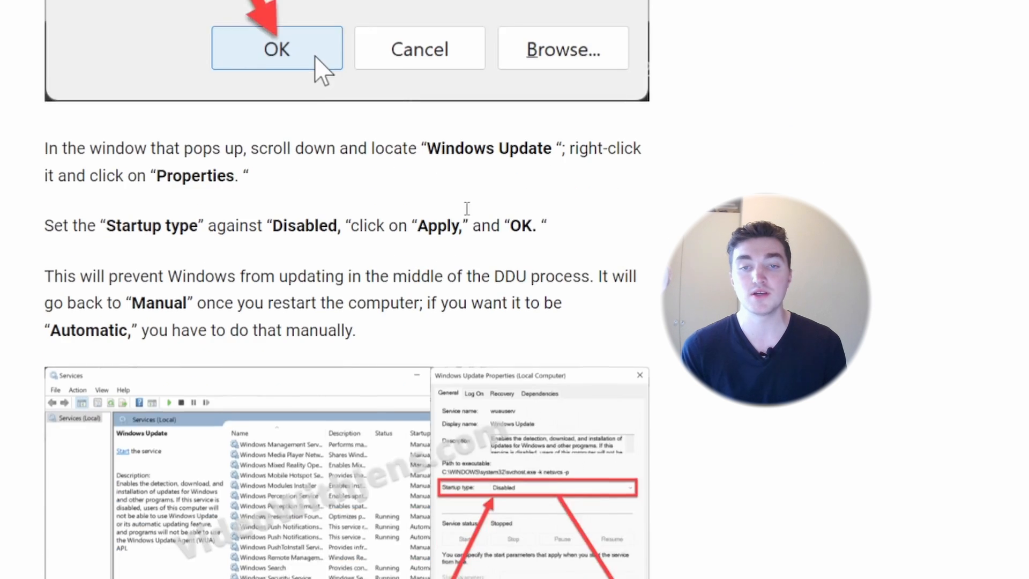
scroll("down", 3)
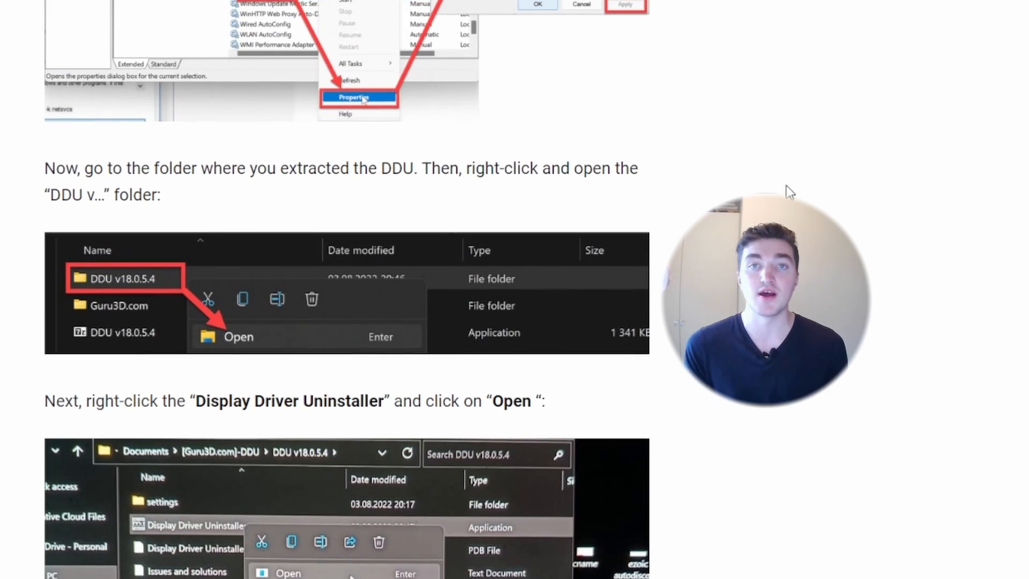